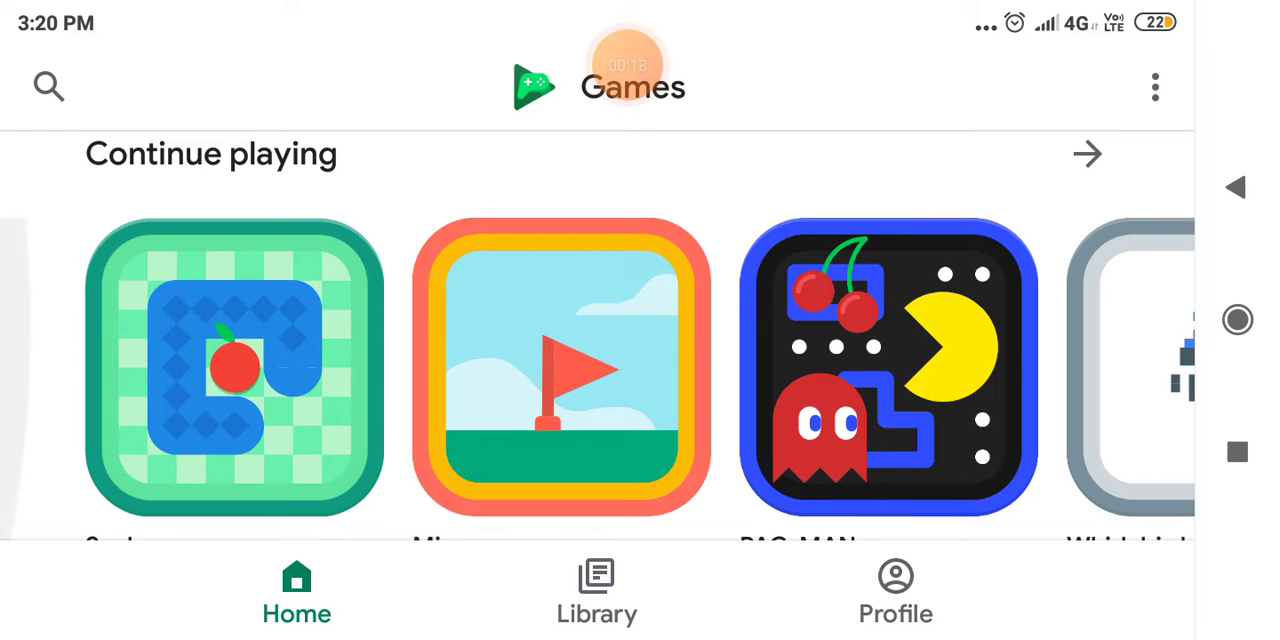
Open the Snake page from Continue playing and launch the game
left_click(234, 365)
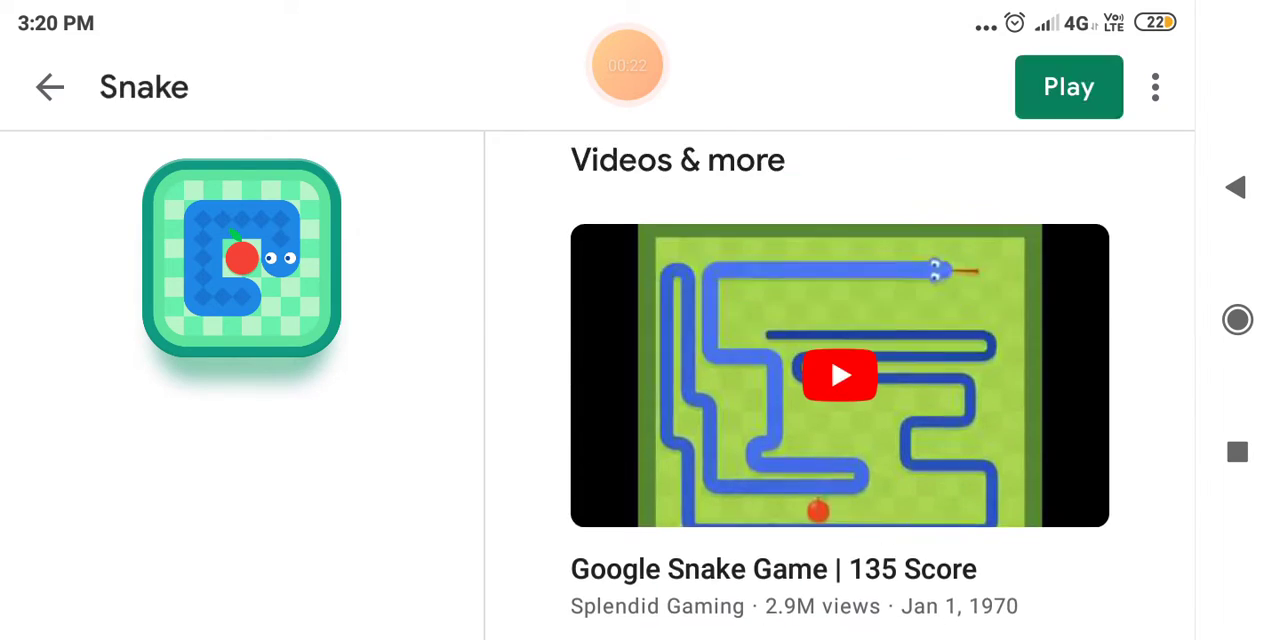
left_click(1068, 87)
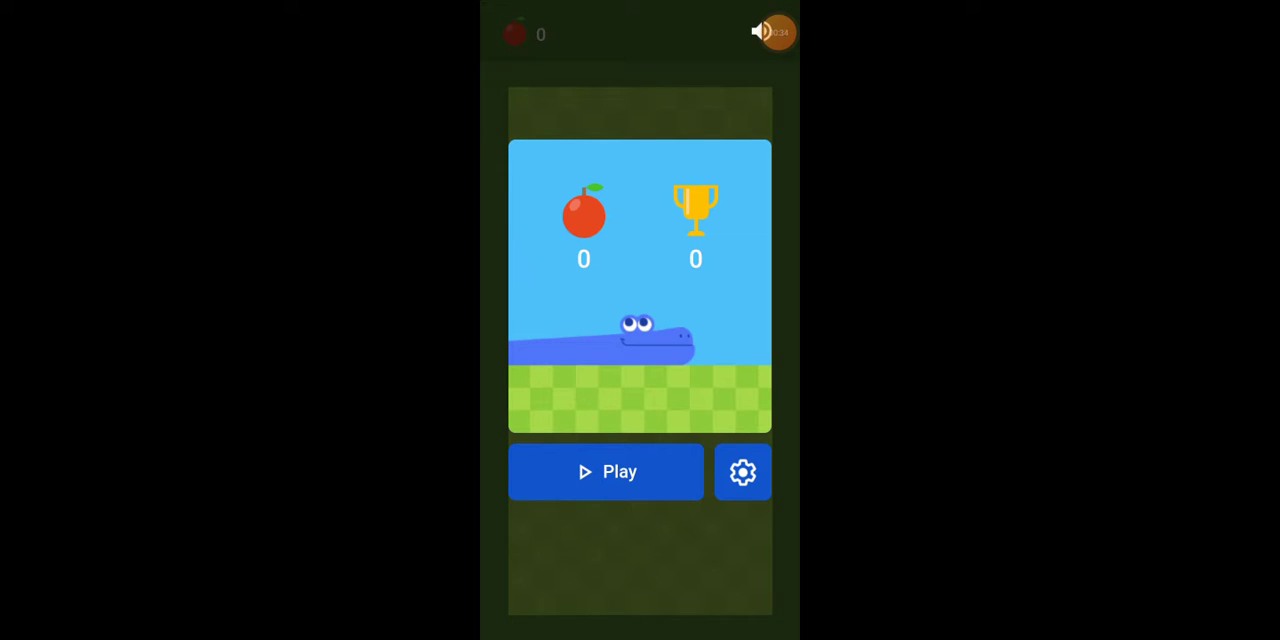
Play a Snake round scoring 11, then exit back to the Snake page
left_click(606, 471)
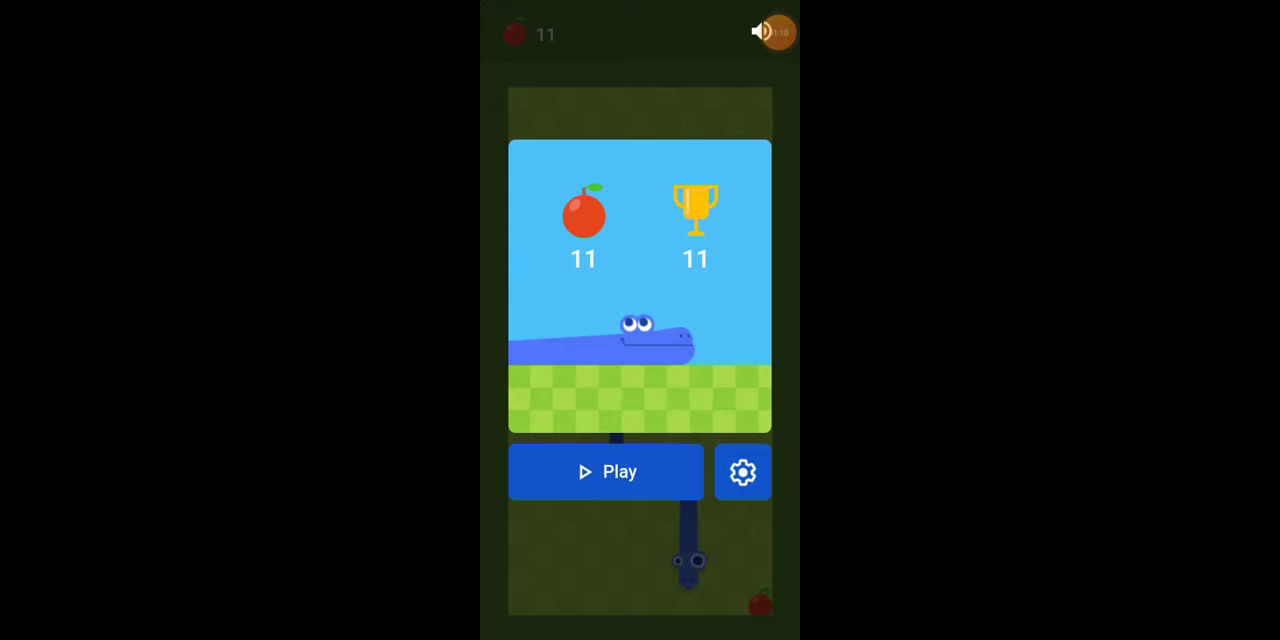
left_click(606, 471)
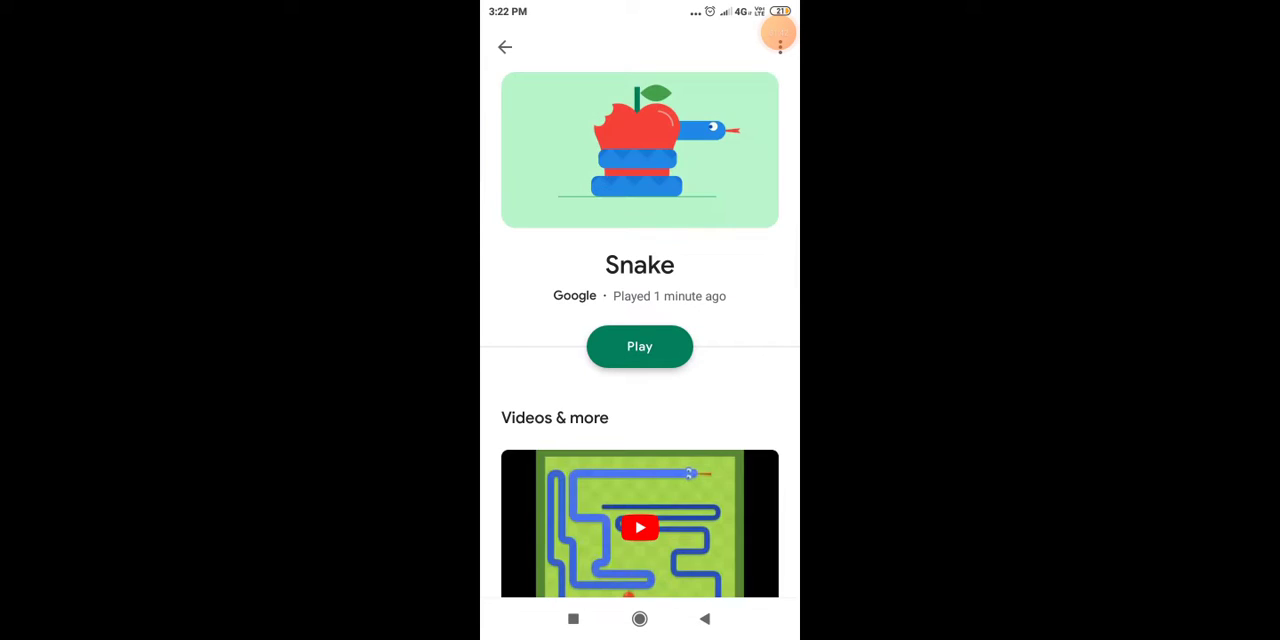
Return home, scroll the games carousel left, and open the Whirlybird page
left_click(505, 47)
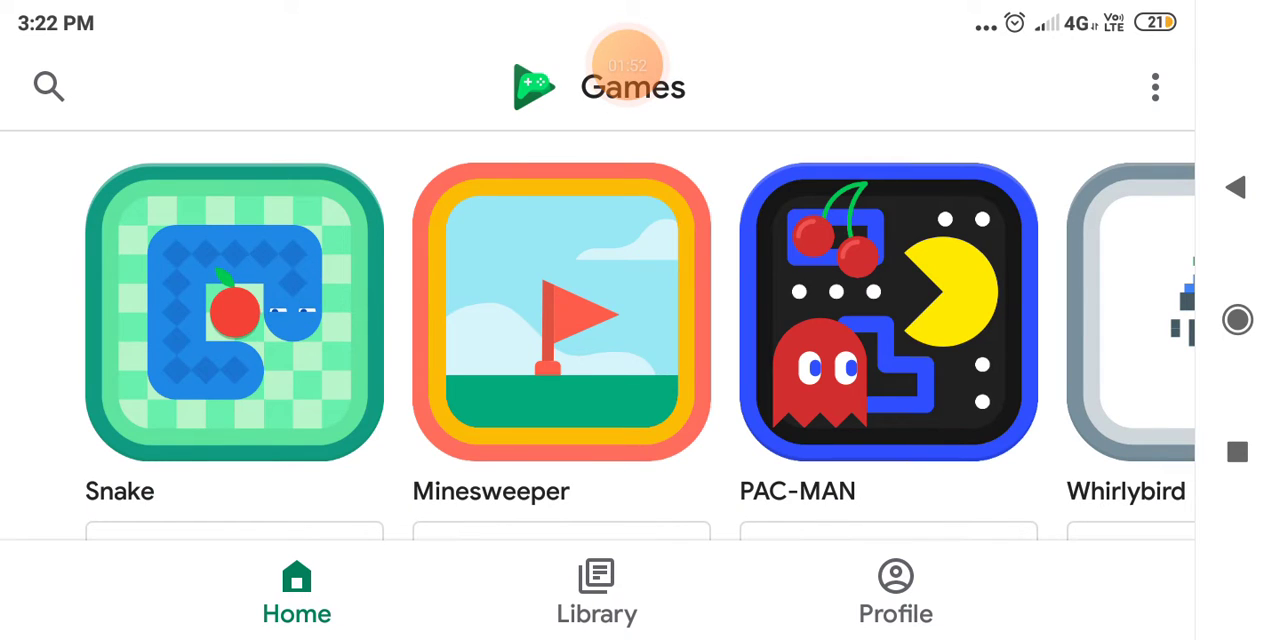
scroll("left", 3)
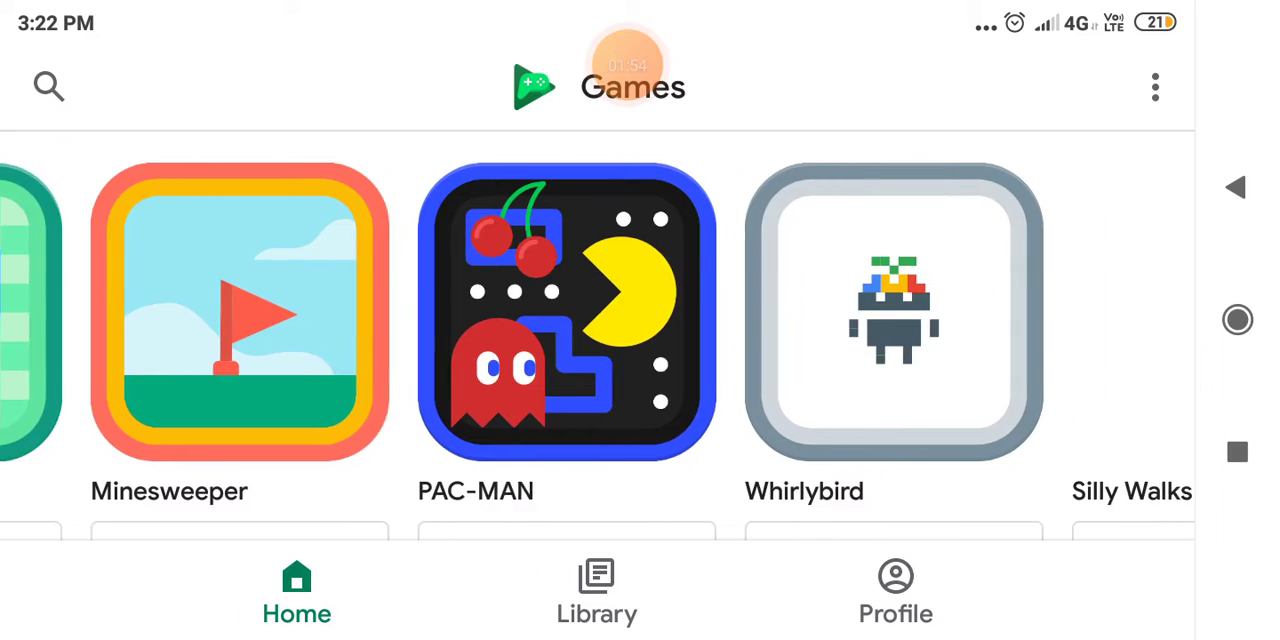
scroll("left", 3)
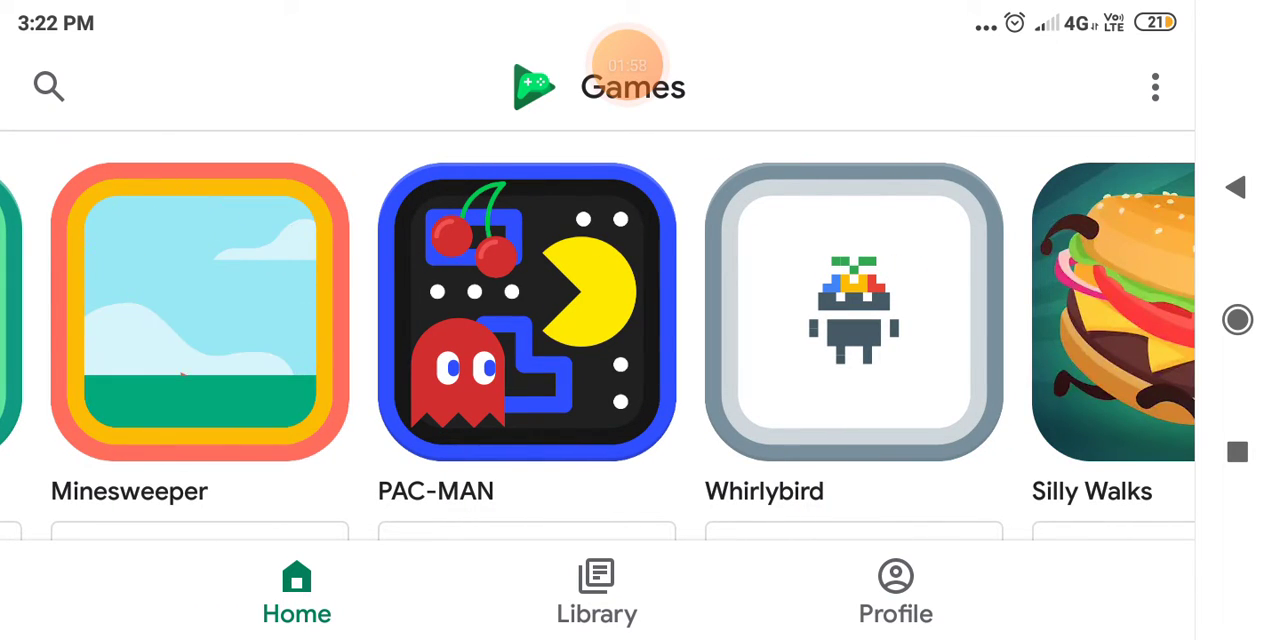
left_click(852, 312)
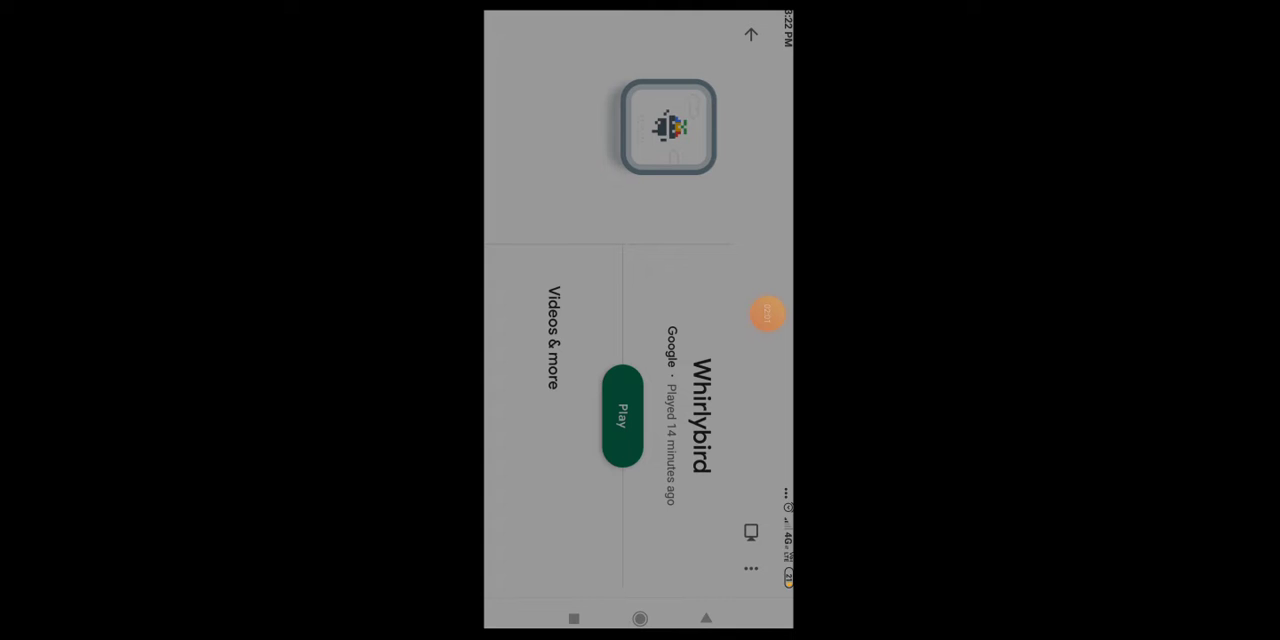
Launch Whirlybird and play a round to Game Over, scoring 4570
left_click(620, 415)
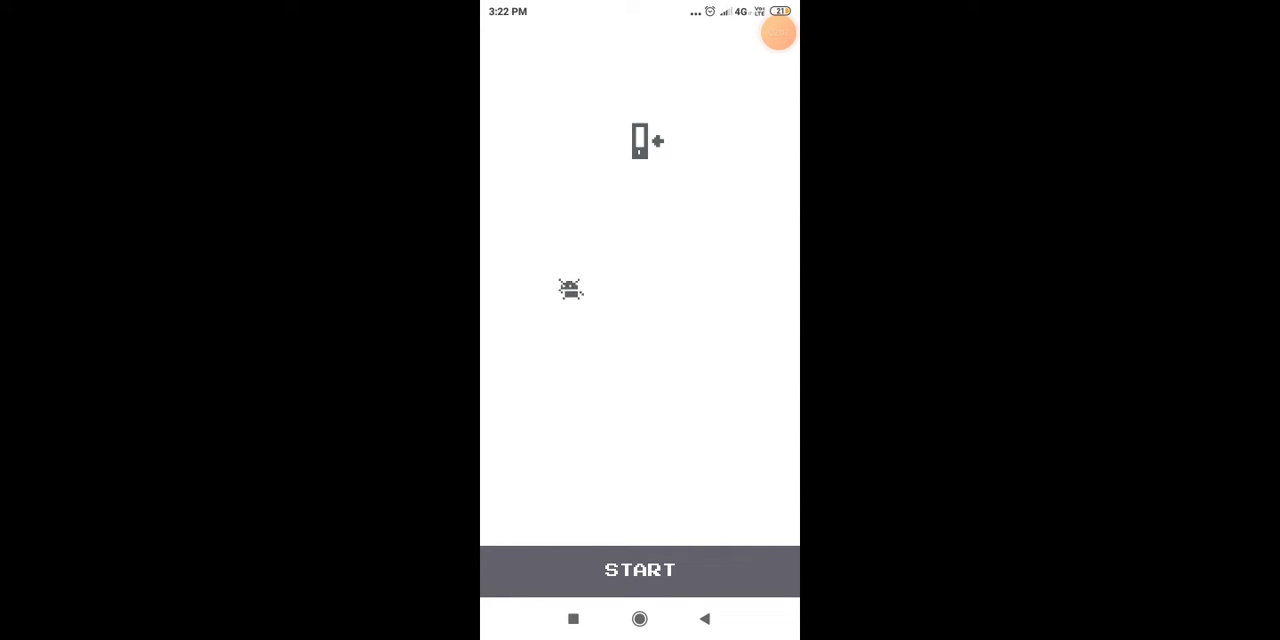
left_click(639, 570)
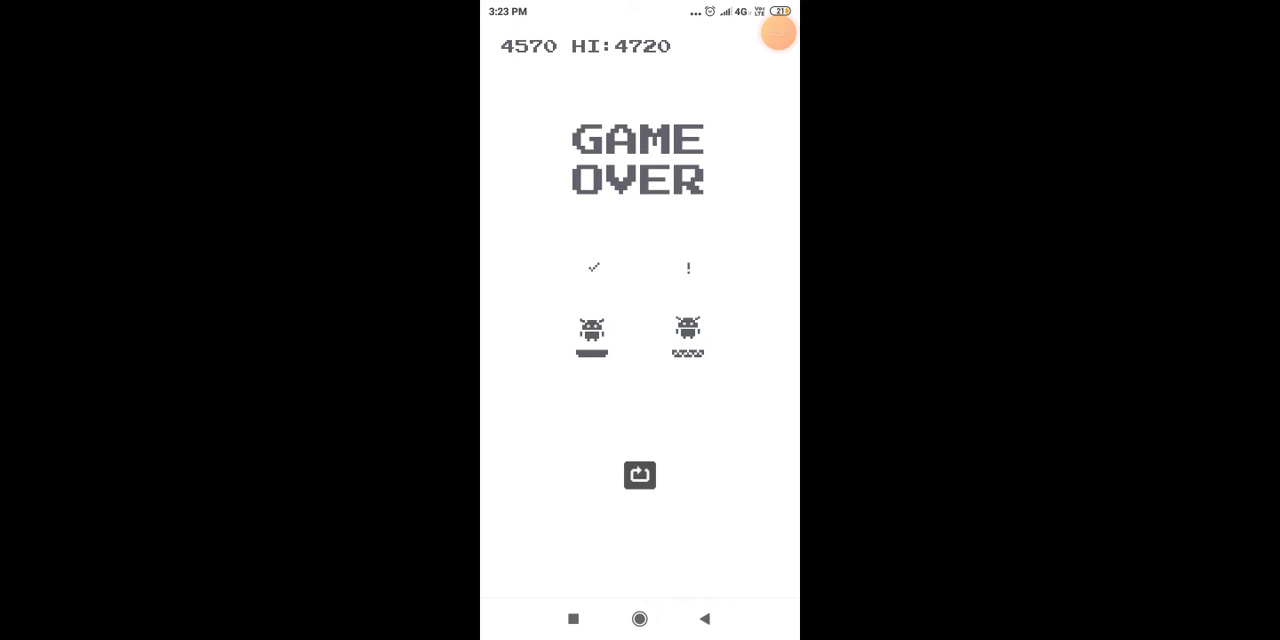
Exit the finished Whirlybird game back to its game page
left_click(639, 475)
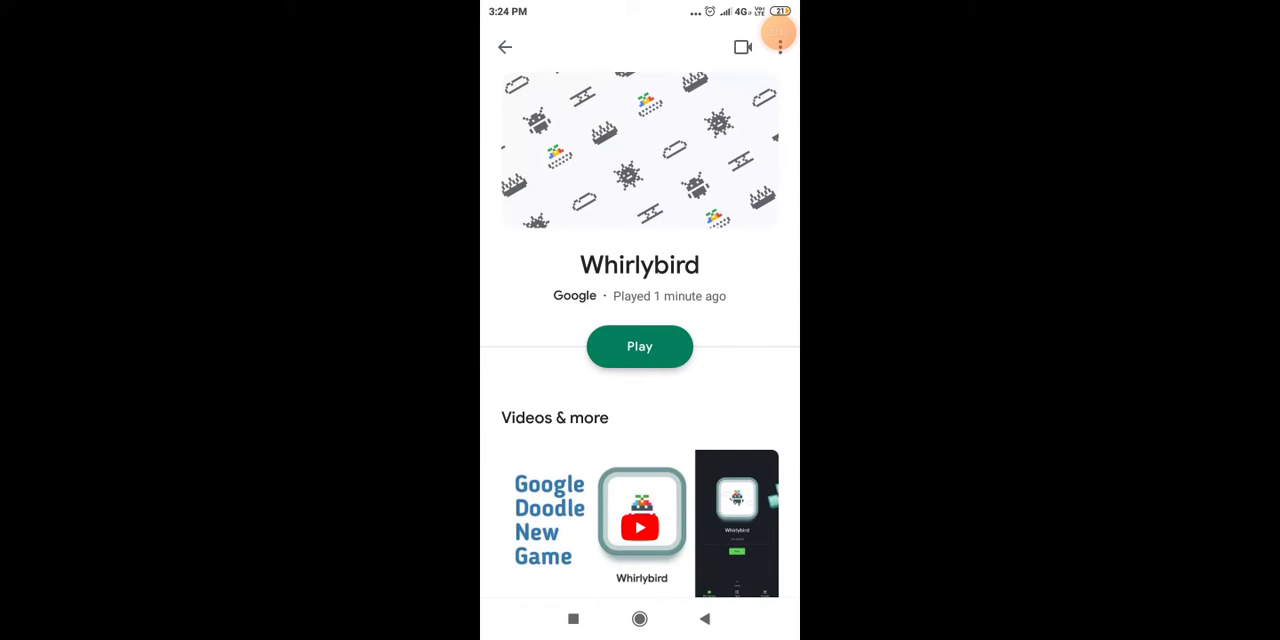
Return home, scroll through the carousel, and open the PAC-MAN page
left_click(505, 47)
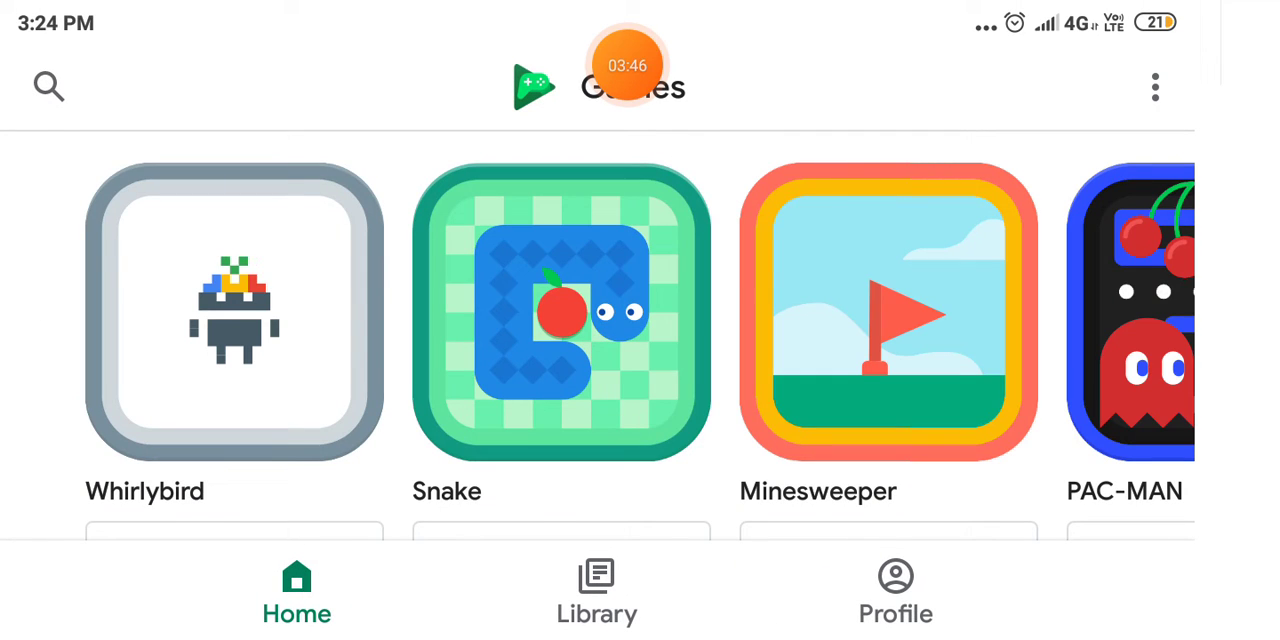
scroll("left", 3)
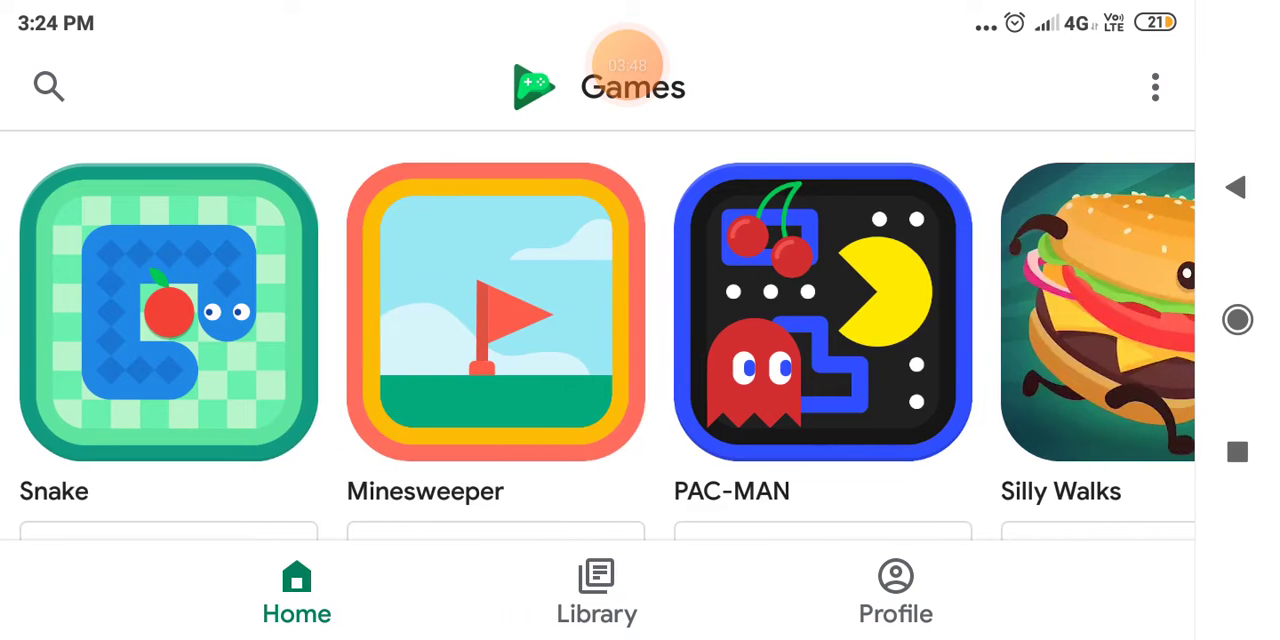
scroll("down", 3)
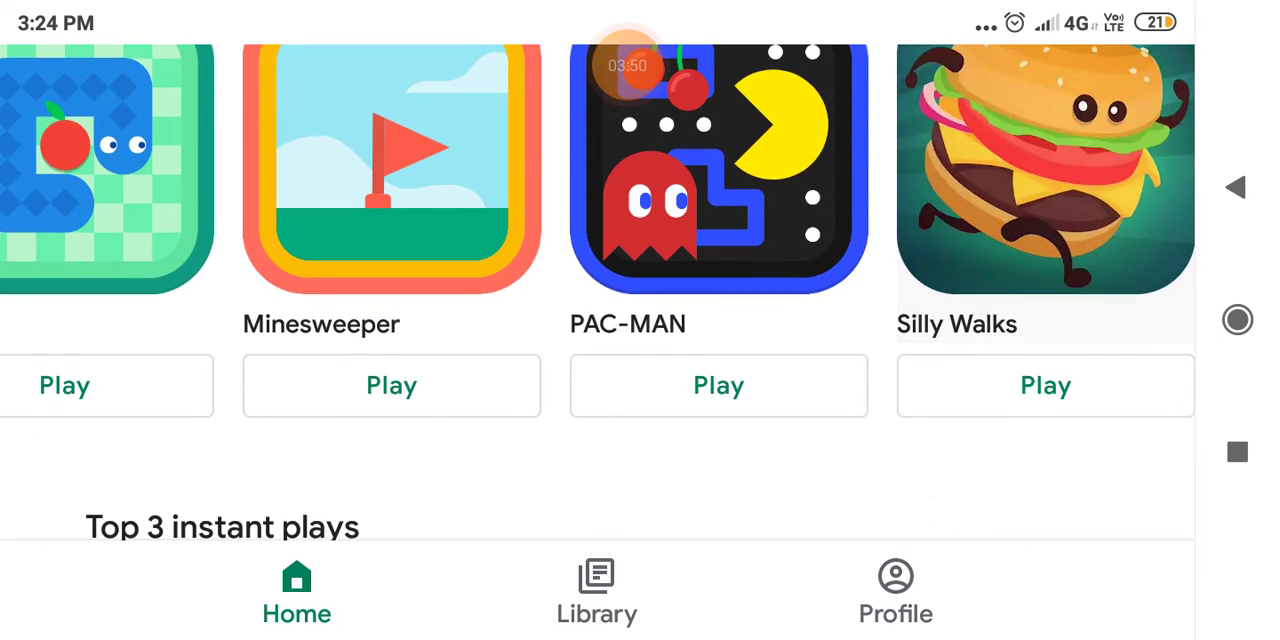
left_click(718, 165)
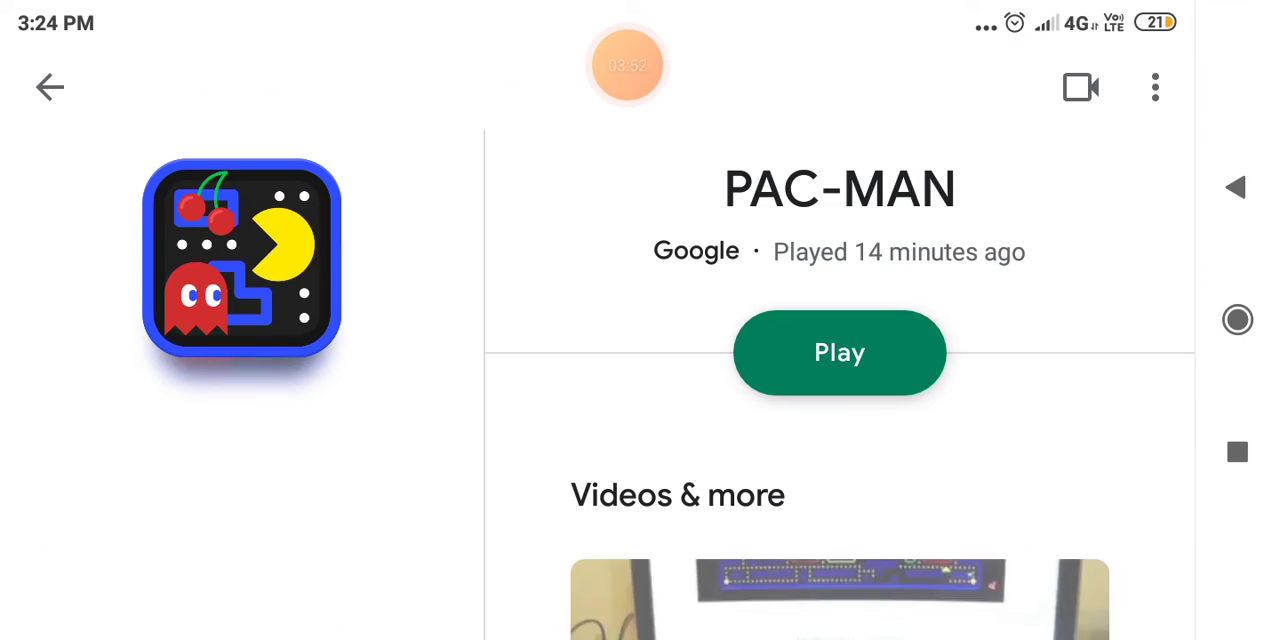
Launch PAC-MAN and play the maze until the score reaches 5050
left_click(839, 352)
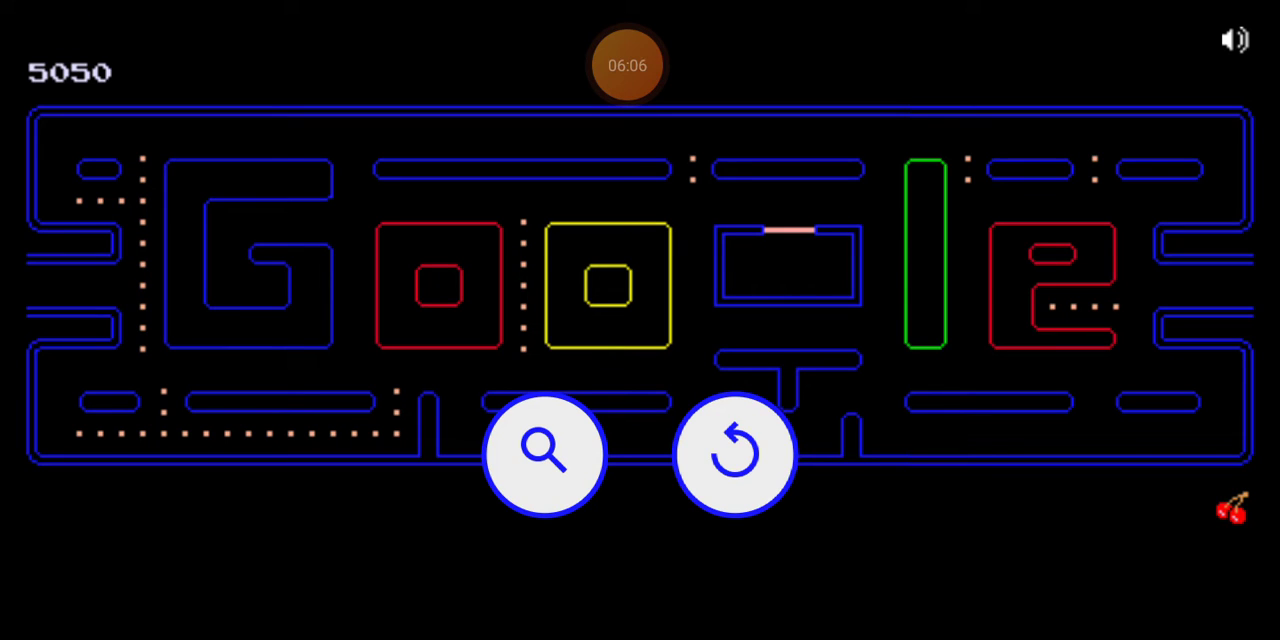
Exit the PAC-MAN game back to its details page
left_click(735, 455)
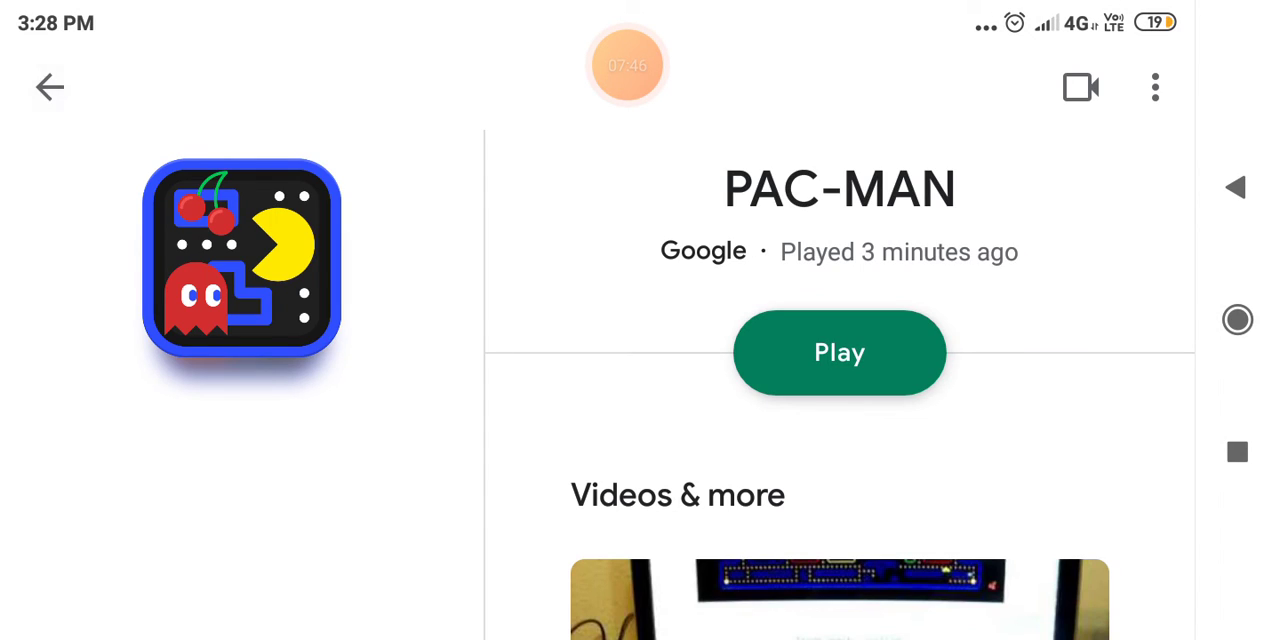
Leave the PAC-MAN page for home and scroll the carousel to start Cricket
left_click(50, 87)
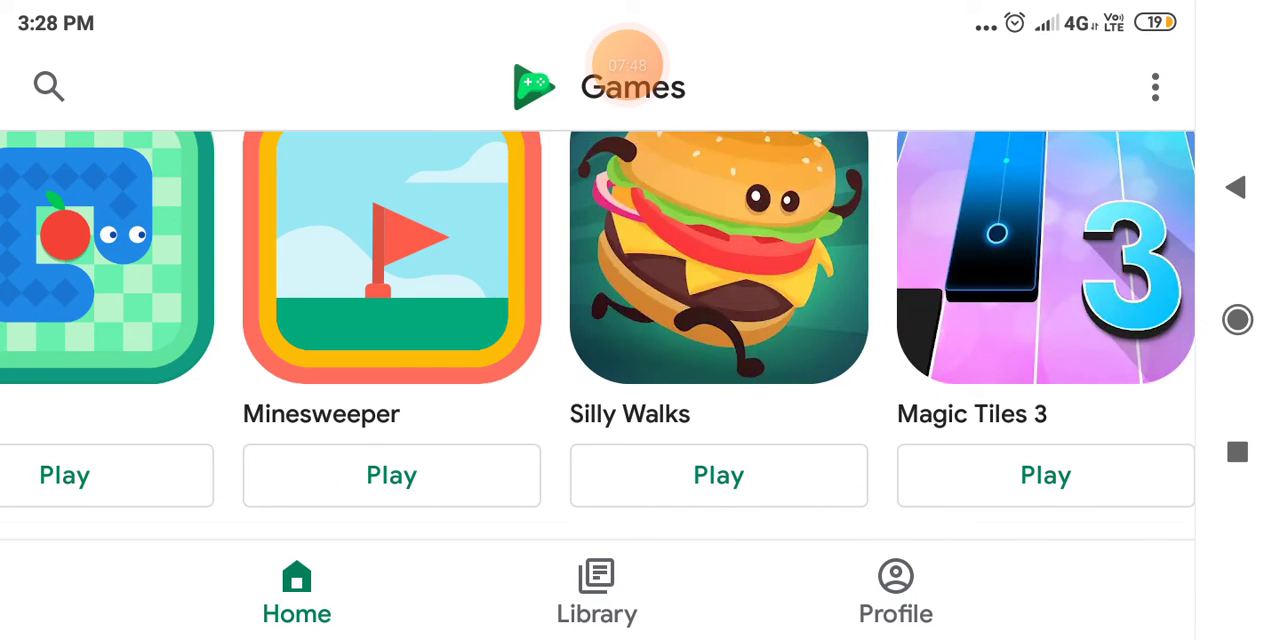
scroll("left", 3)
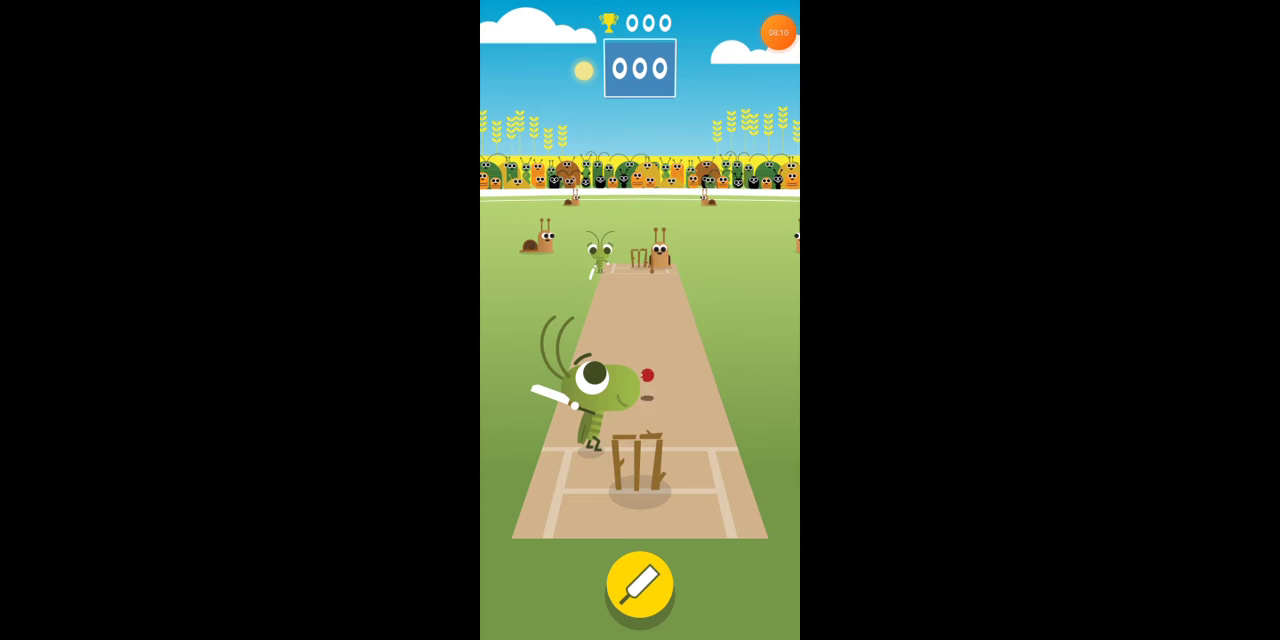
Swing at each delivery to score 25 runs, then begin a new innings
left_click(640, 583)
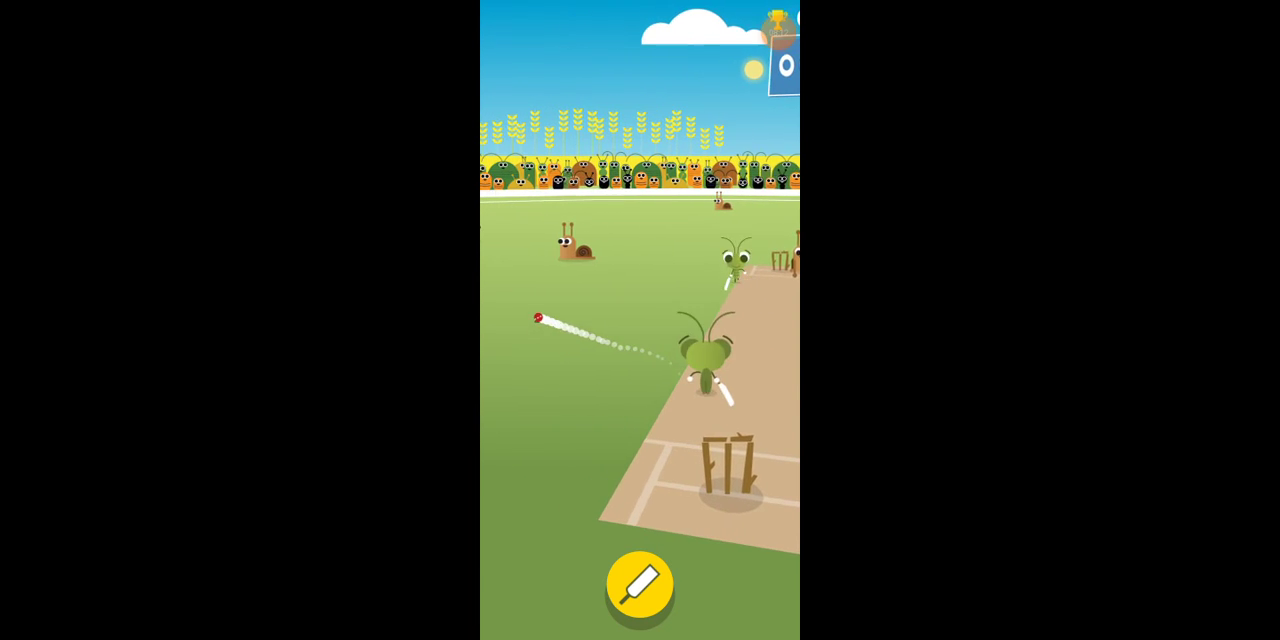
left_click(640, 583)
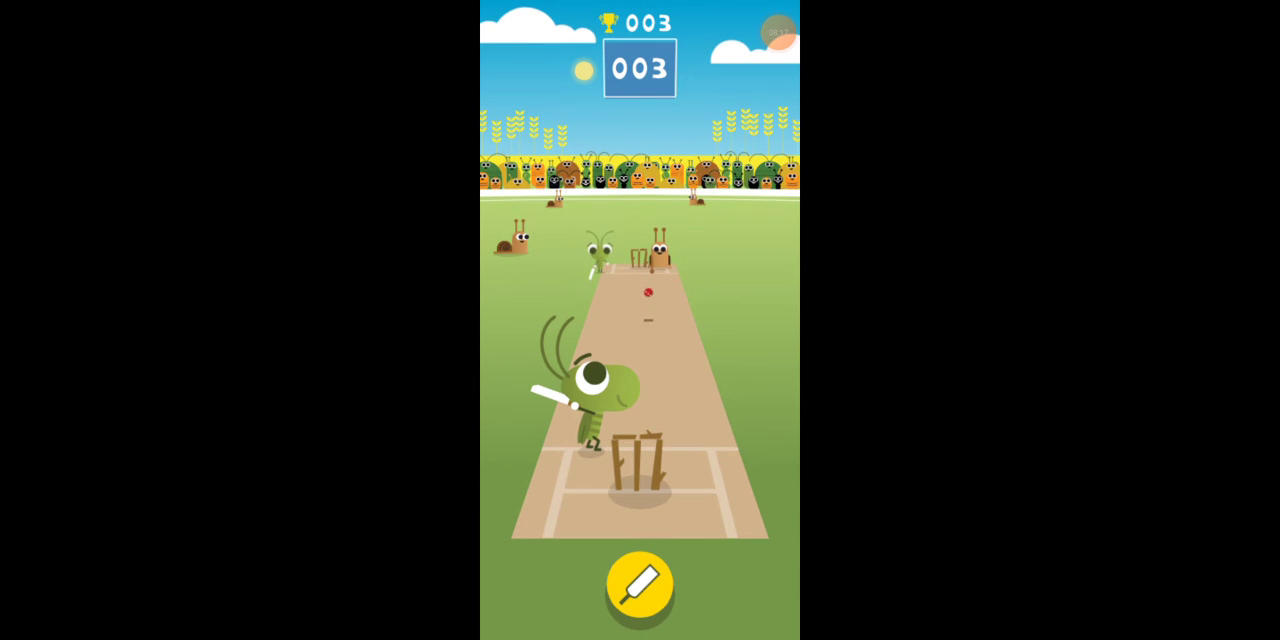
left_click(640, 583)
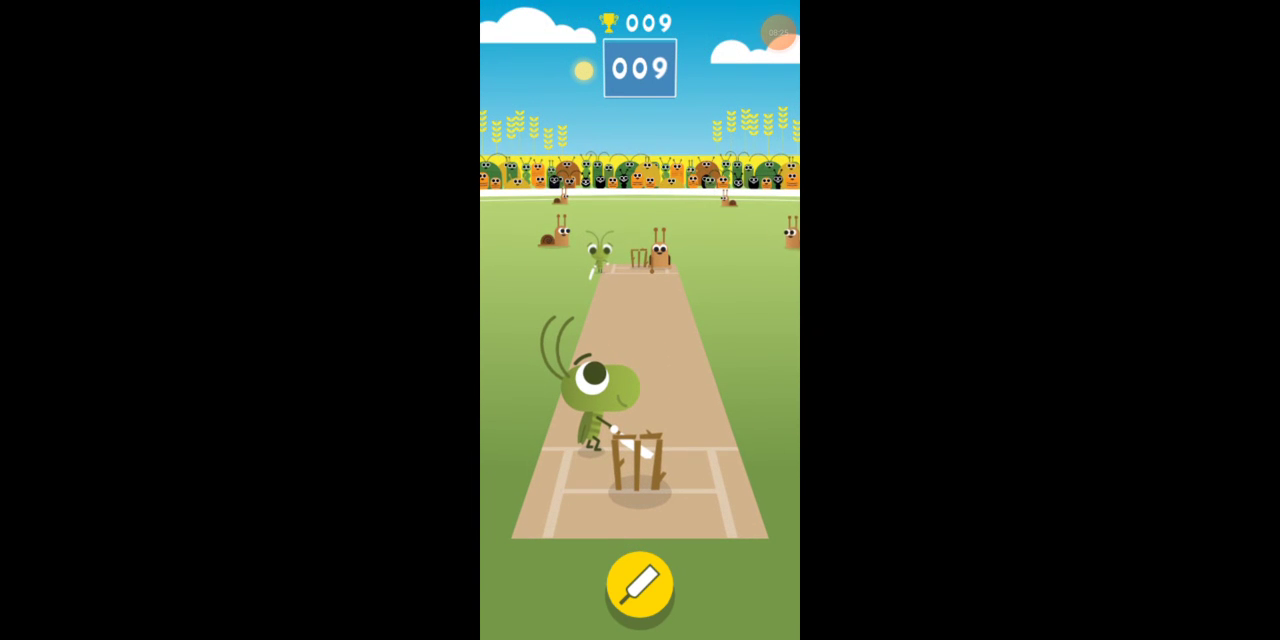
left_click(640, 583)
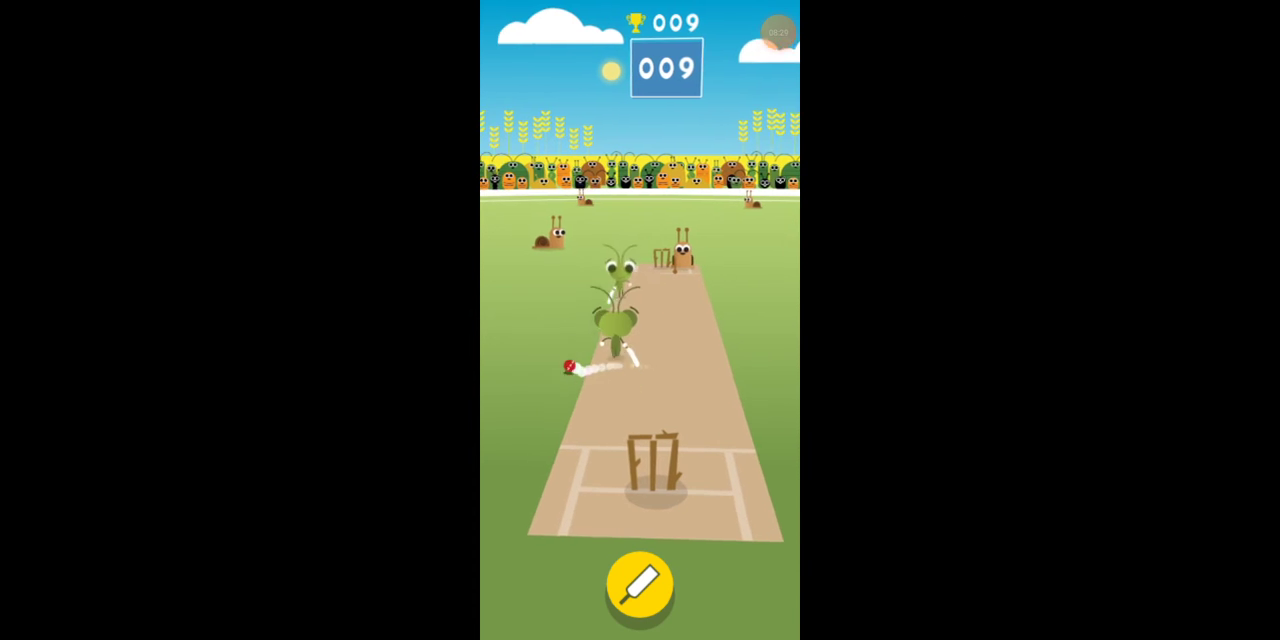
left_click(640, 583)
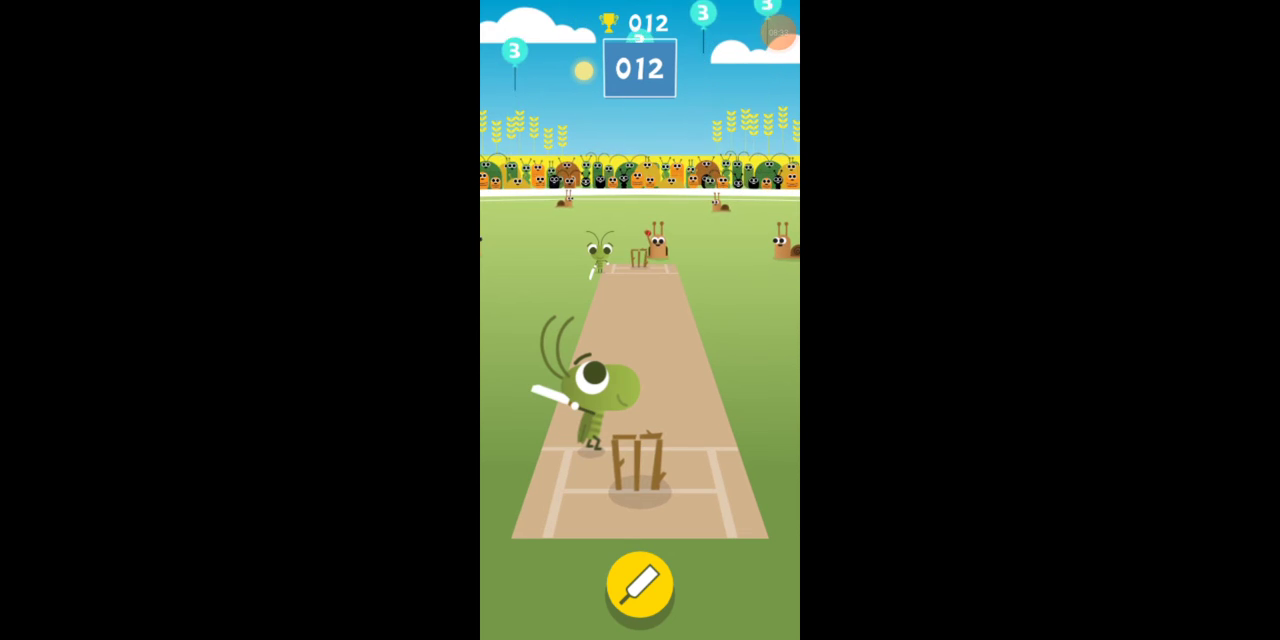
left_click(640, 585)
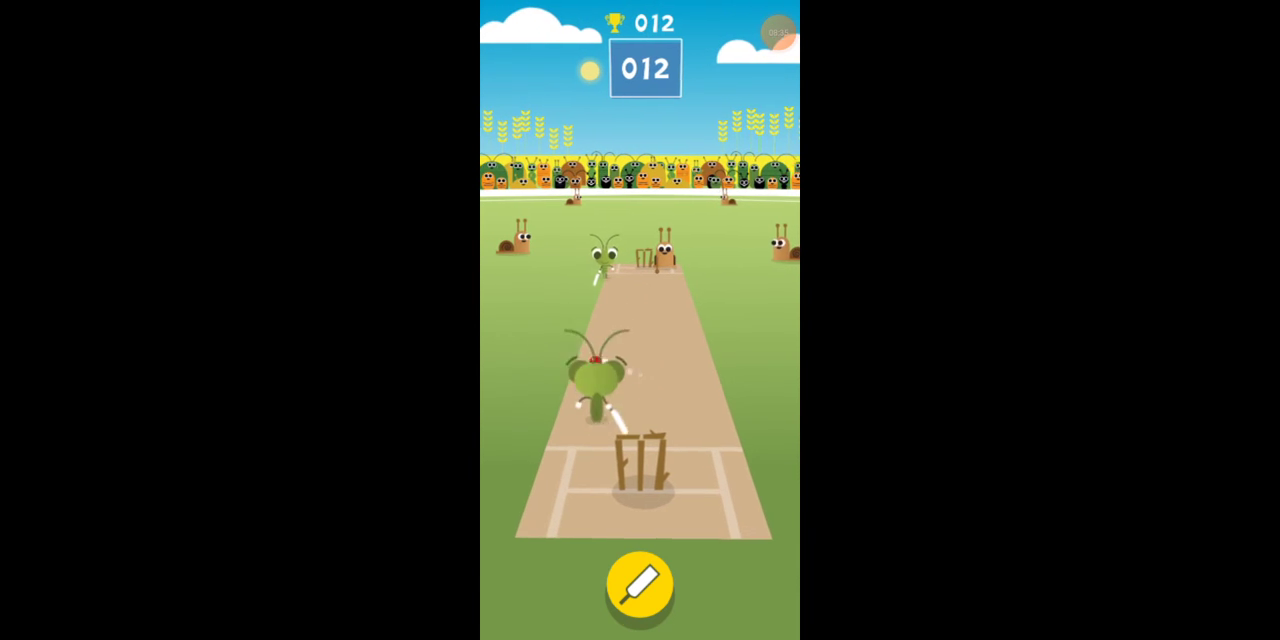
left_click(640, 584)
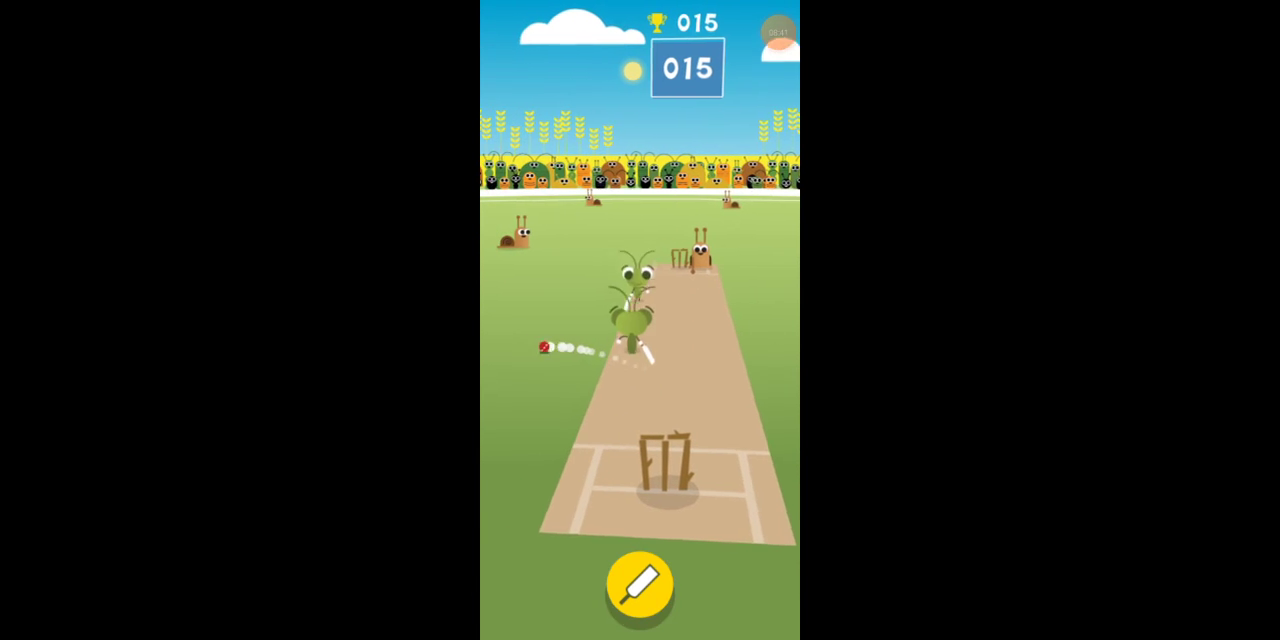
left_click(640, 583)
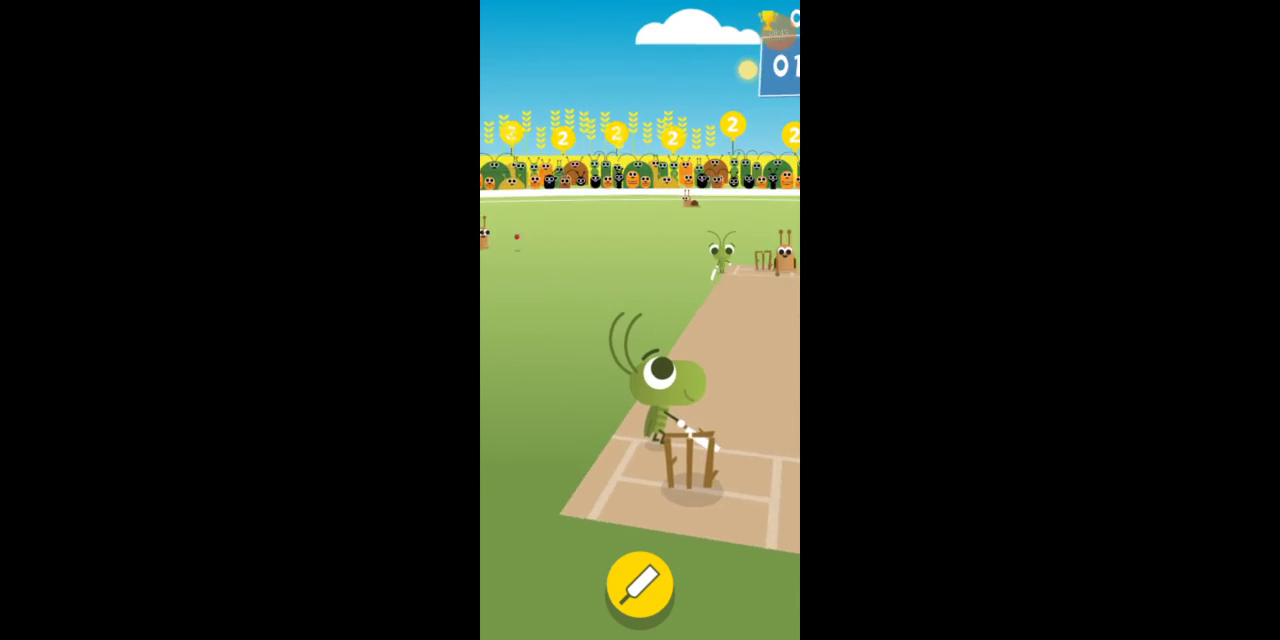
left_click(640, 583)
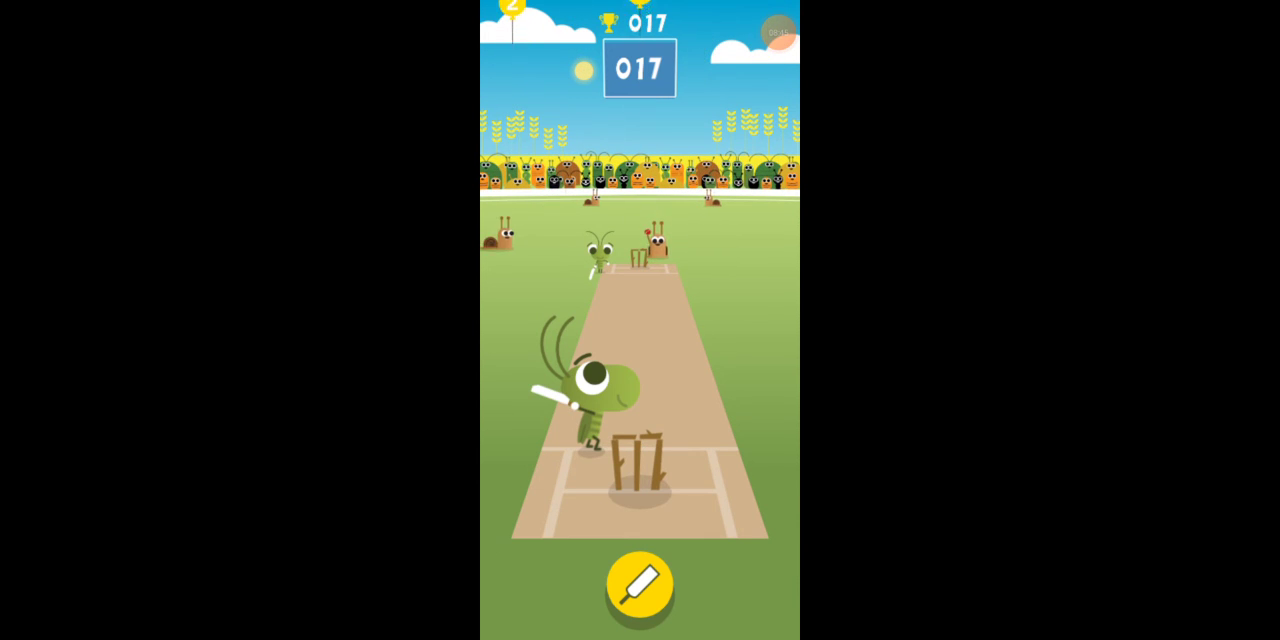
left_click(640, 583)
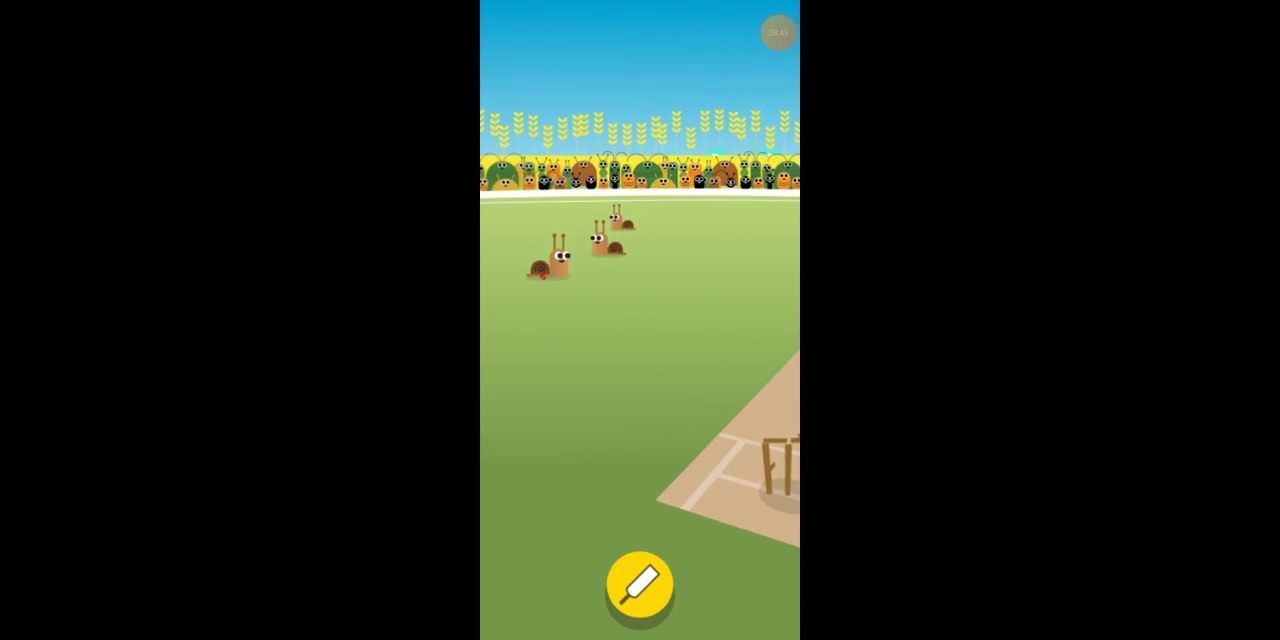
left_click(640, 583)
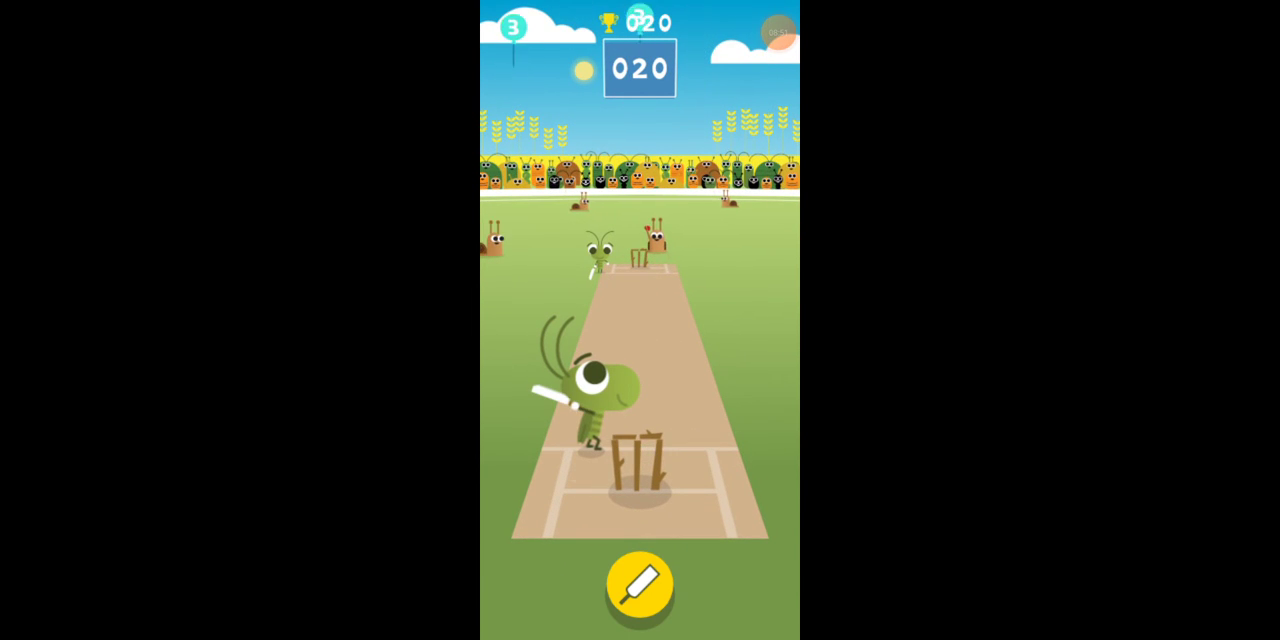
left_click(640, 583)
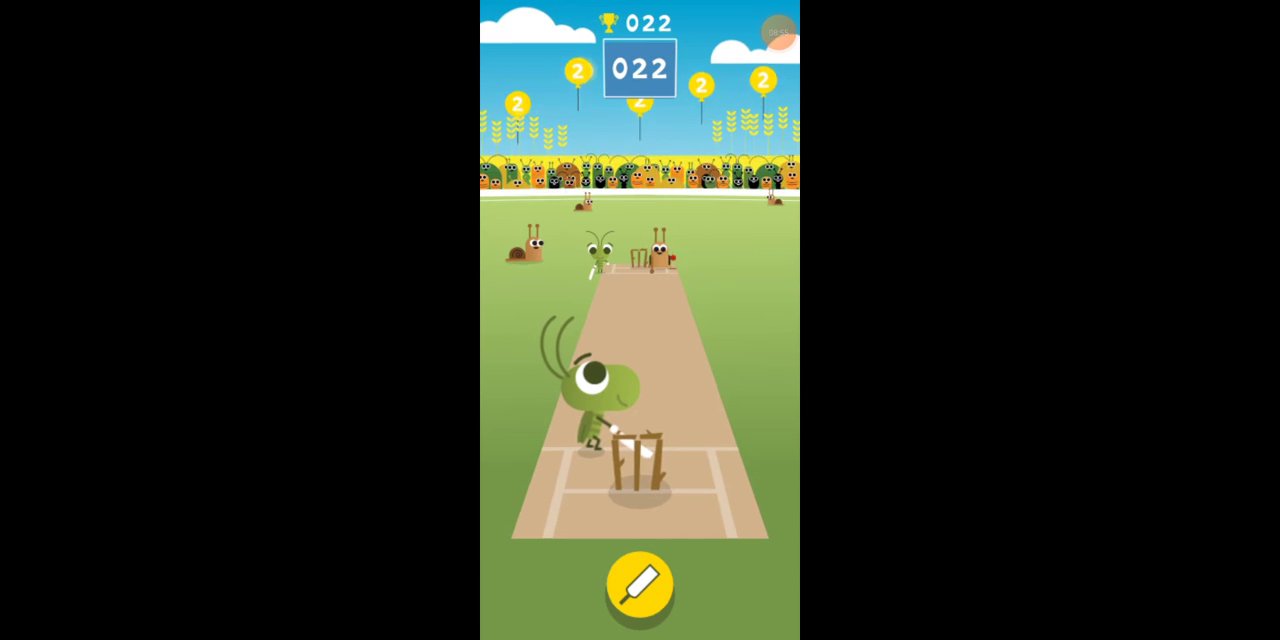
left_click(640, 583)
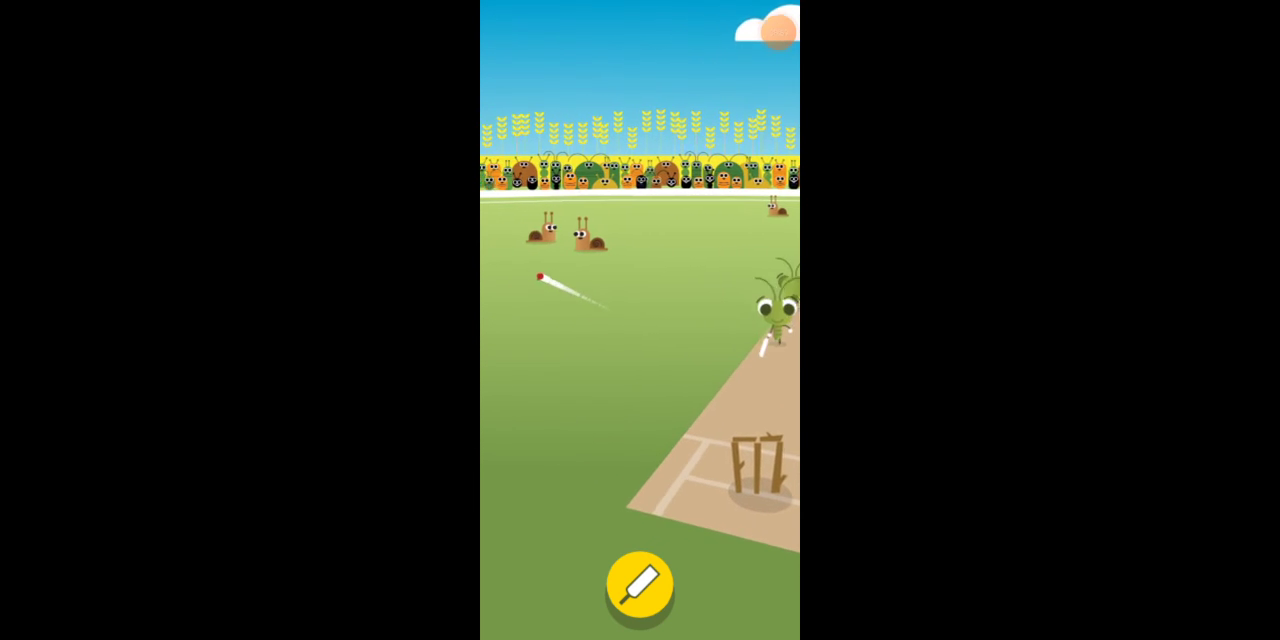
left_click(640, 583)
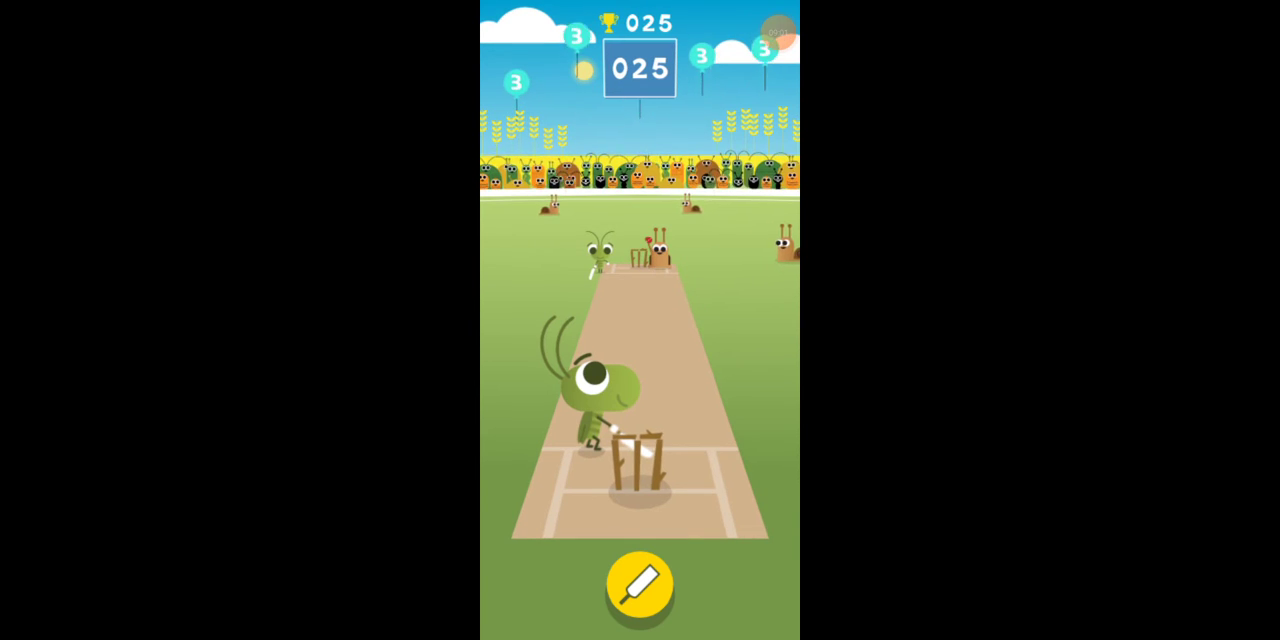
left_click(640, 583)
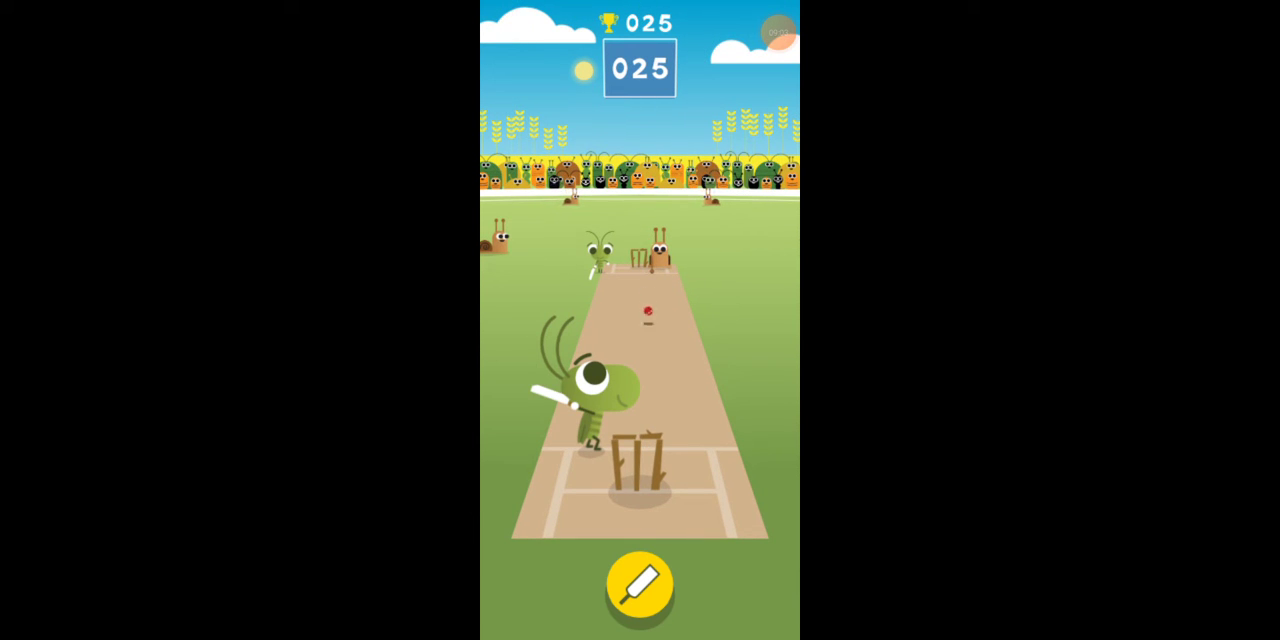
left_click(640, 583)
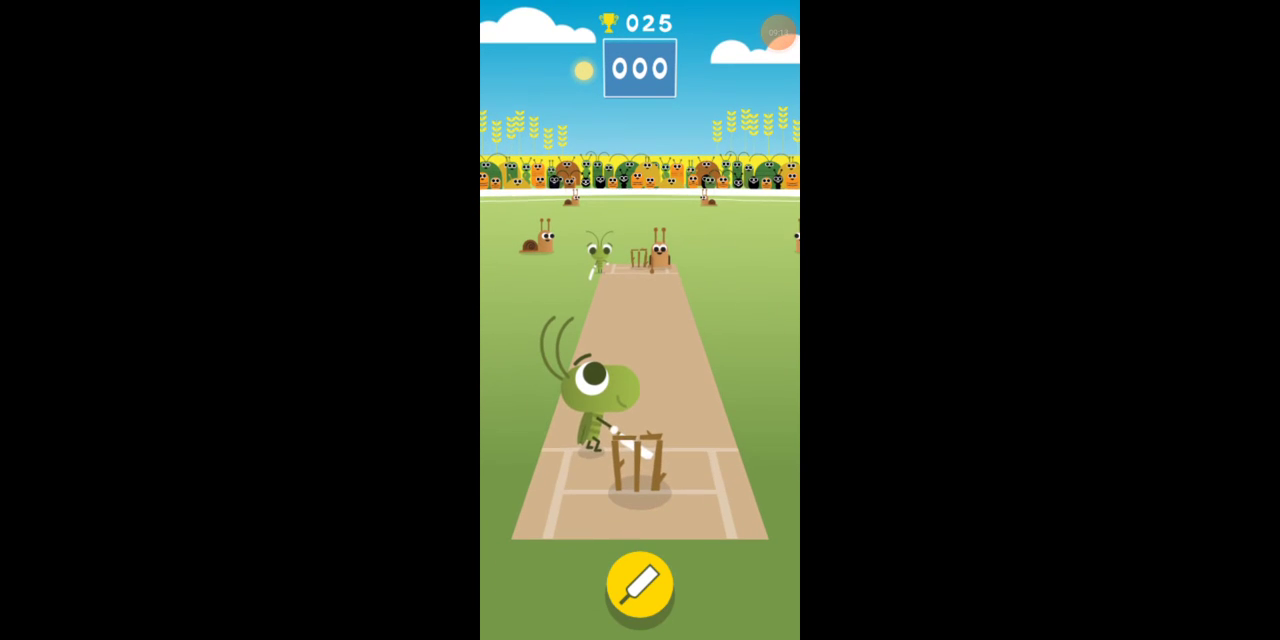
Bat through the second Cricket innings to 29 runs, beating the previous best of 25
left_click(640, 583)
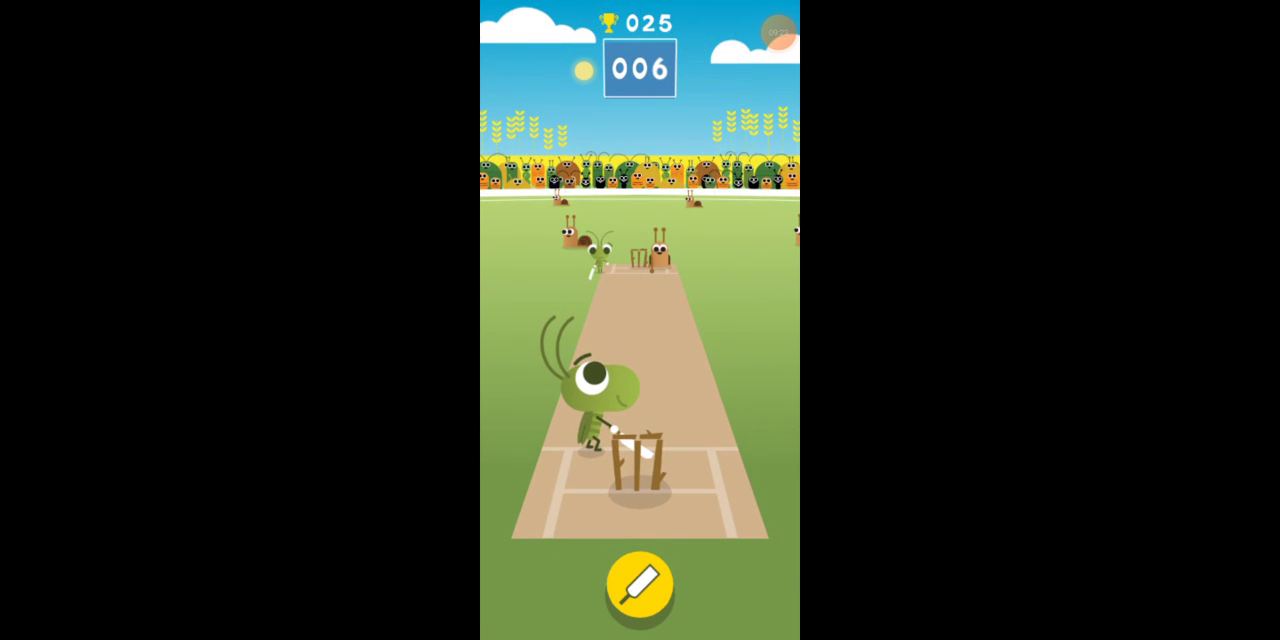
left_click(640, 583)
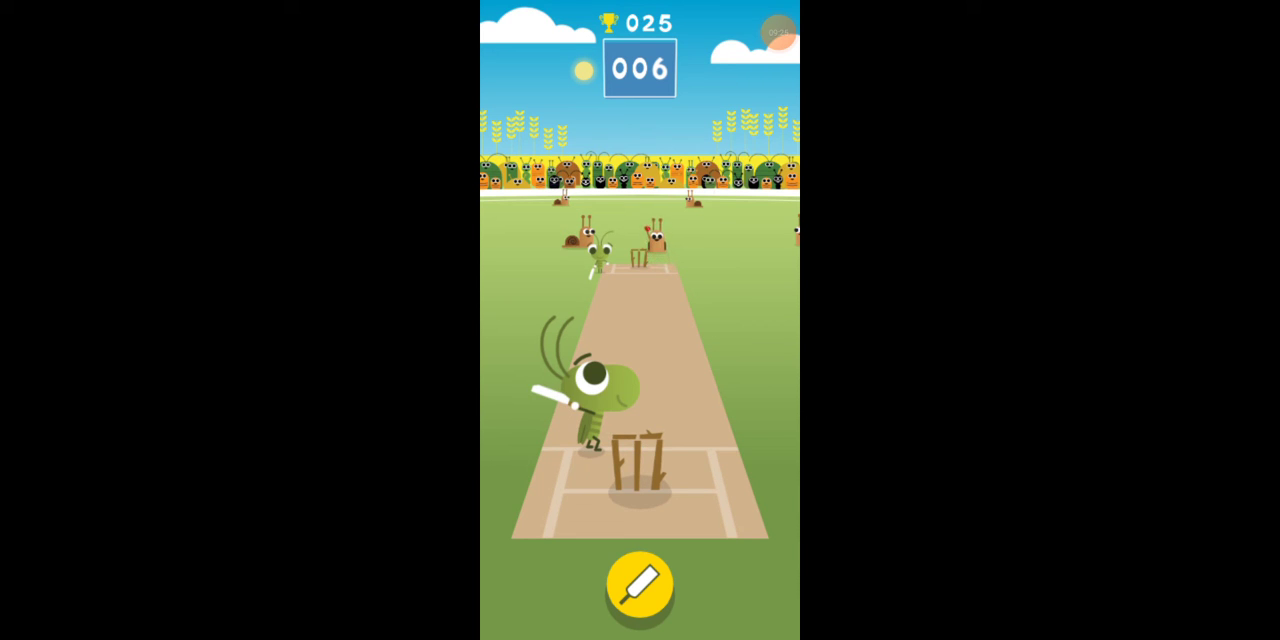
left_click(640, 584)
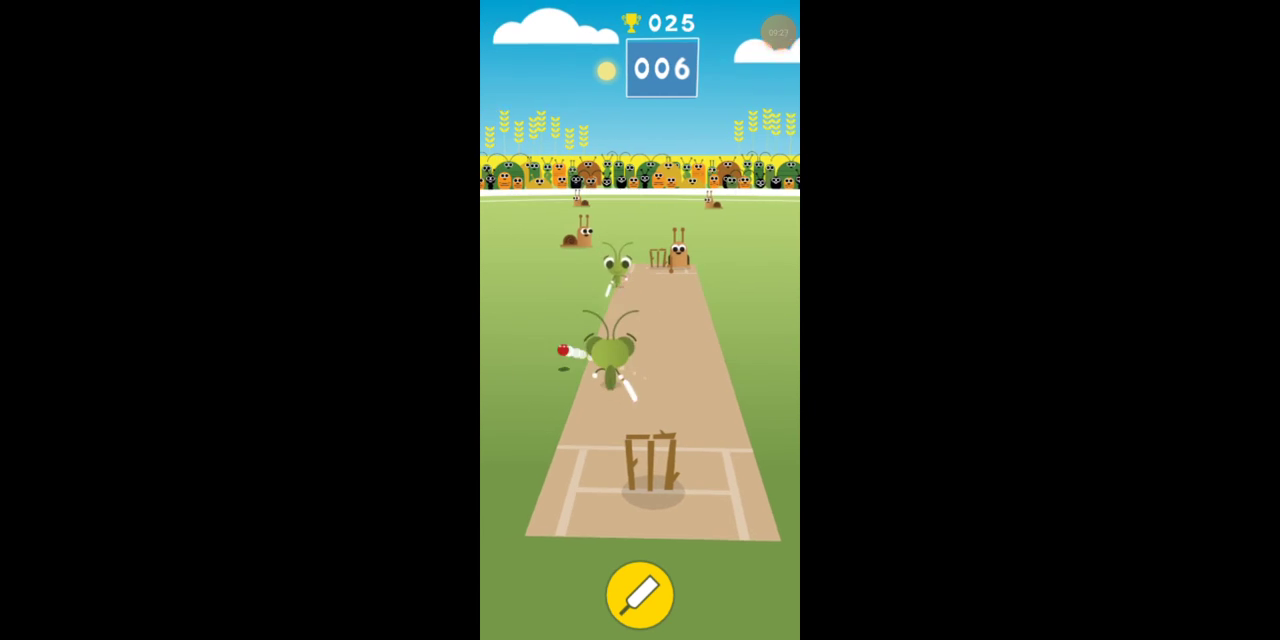
left_click(640, 593)
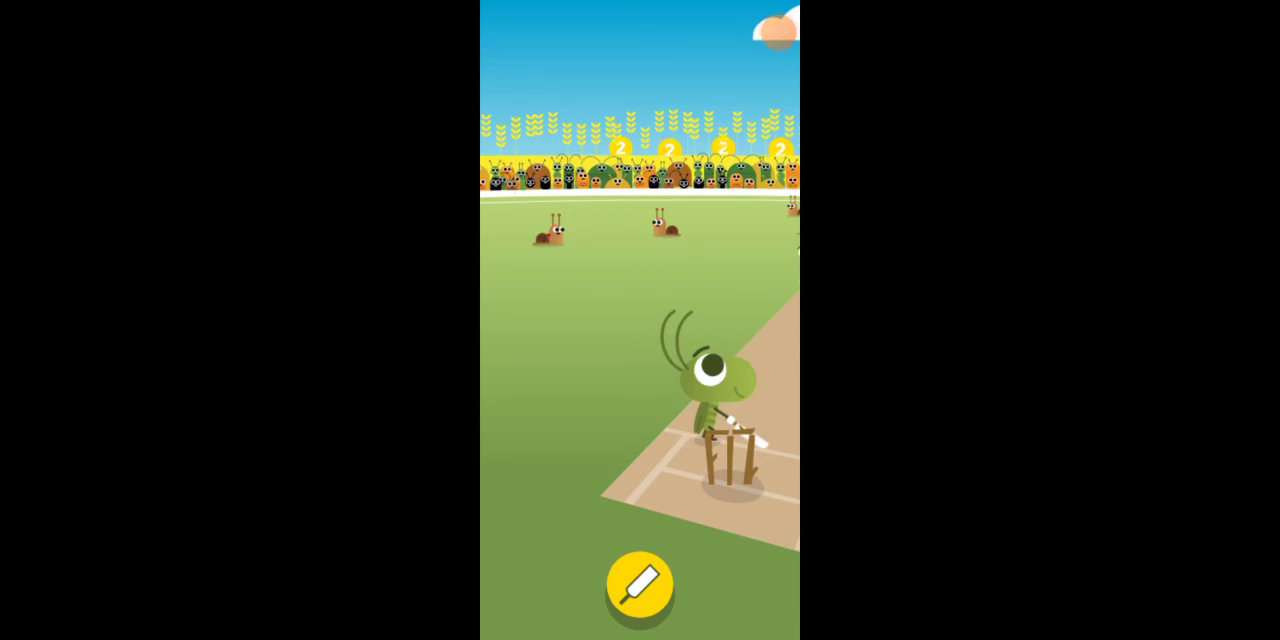
left_click(640, 583)
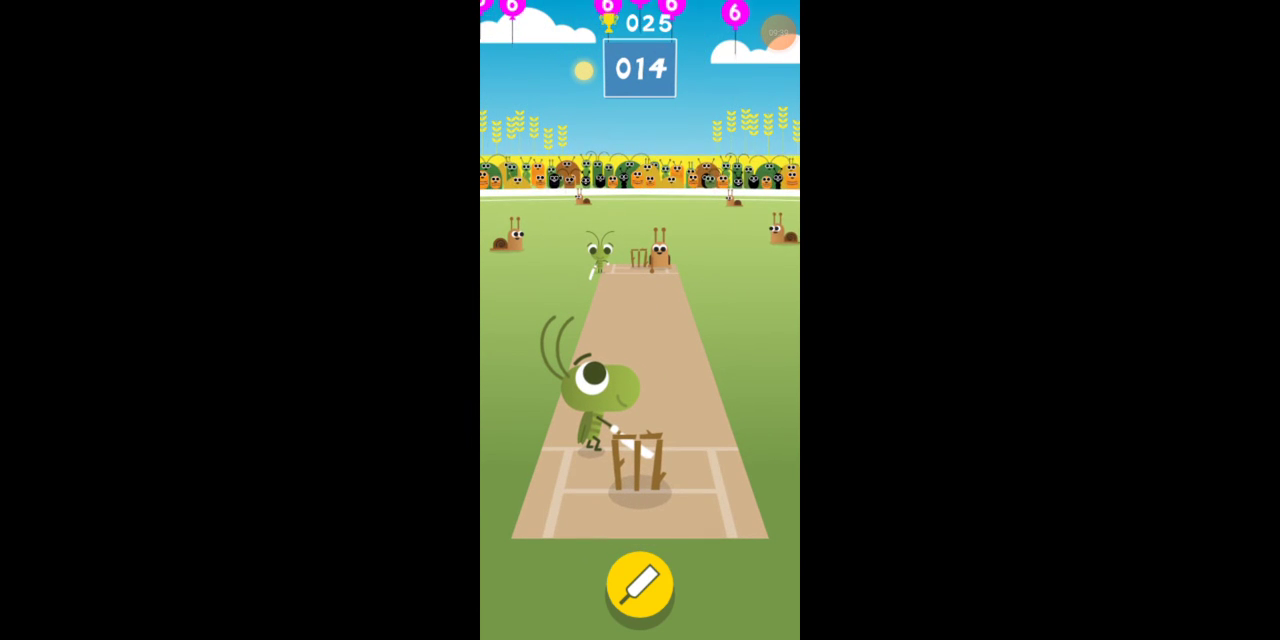
left_click(640, 583)
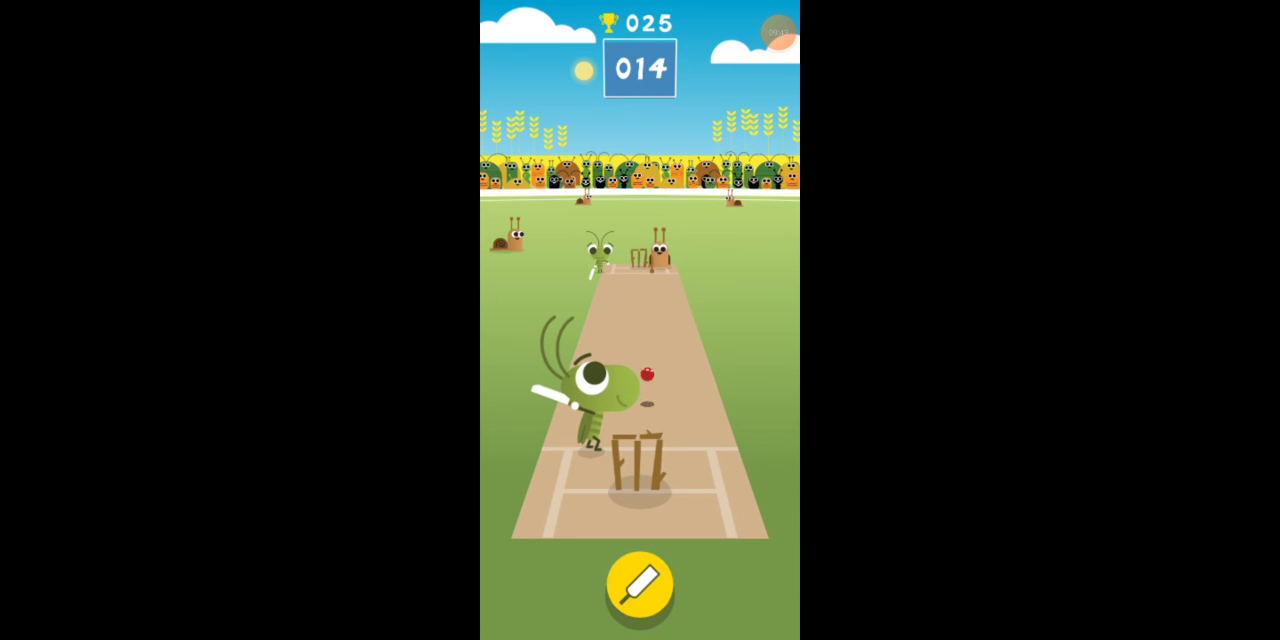
left_click(640, 583)
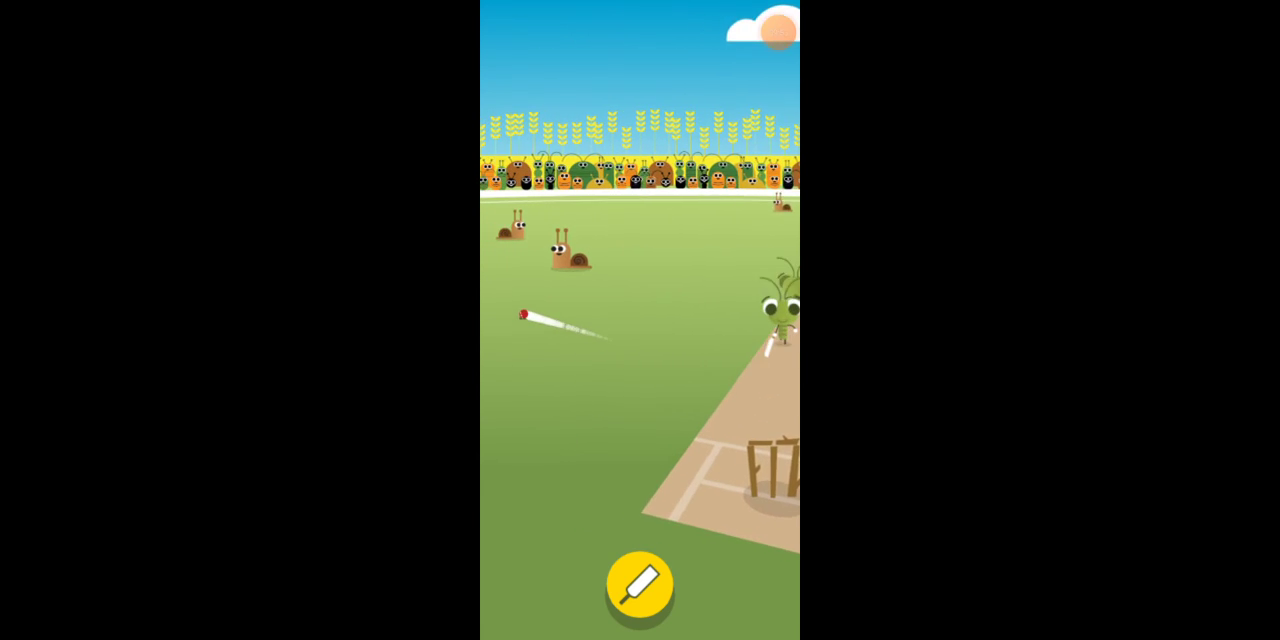
left_click(640, 583)
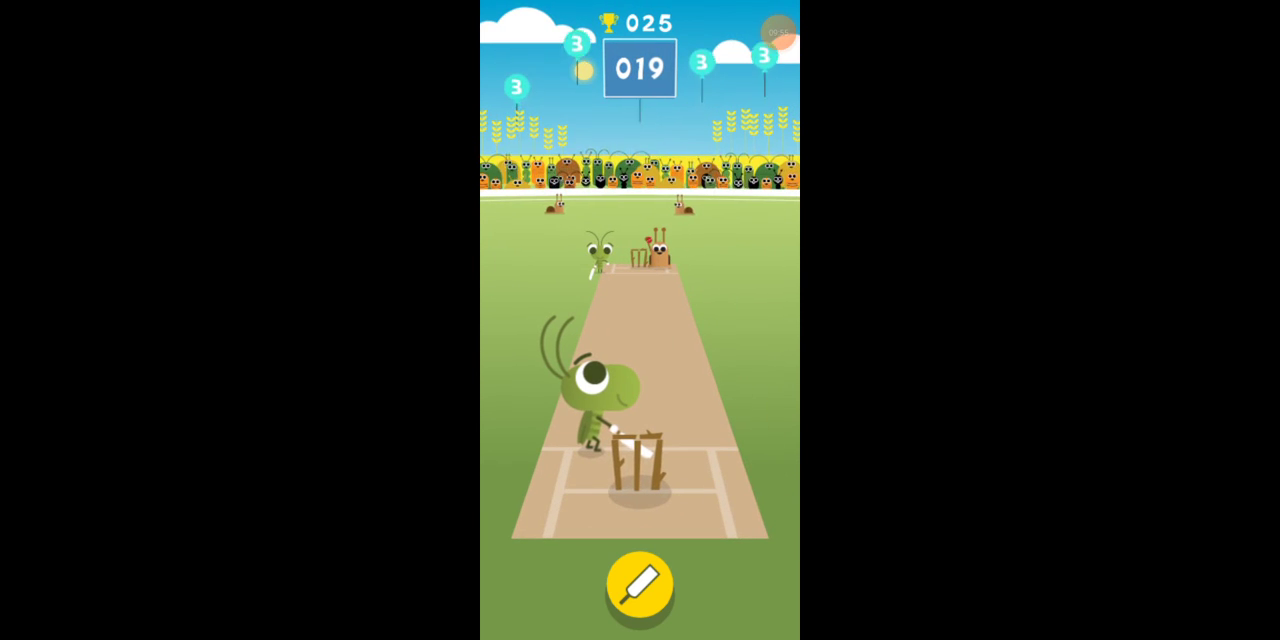
left_click(639, 583)
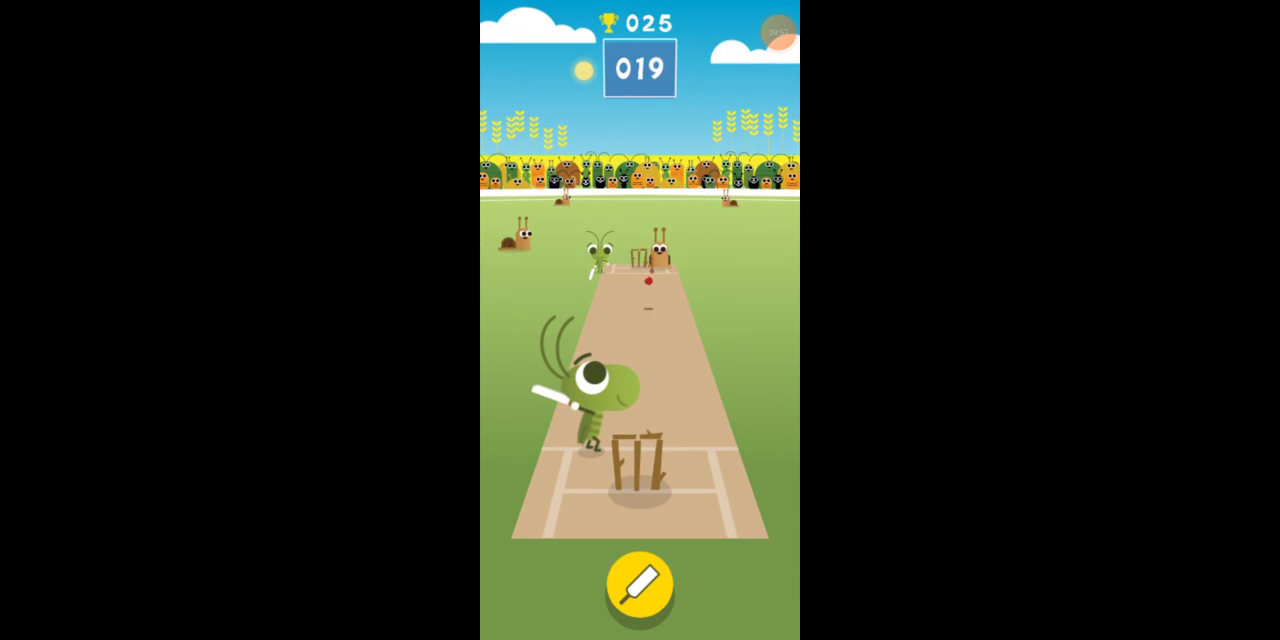
left_click(640, 585)
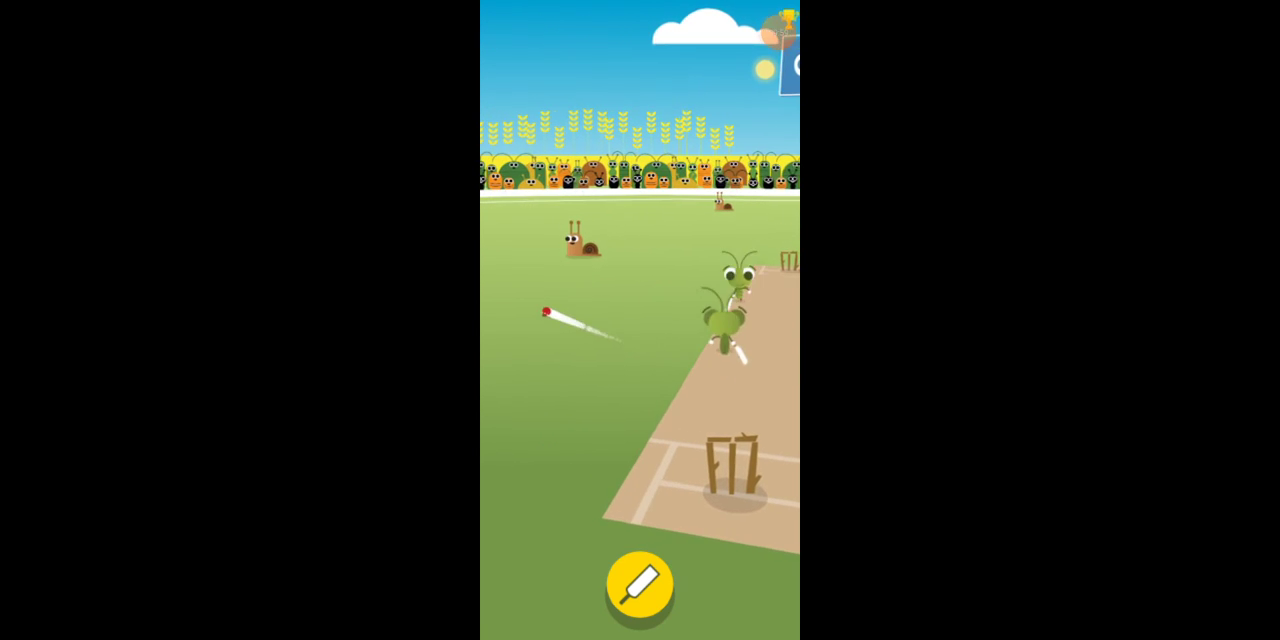
left_click(640, 583)
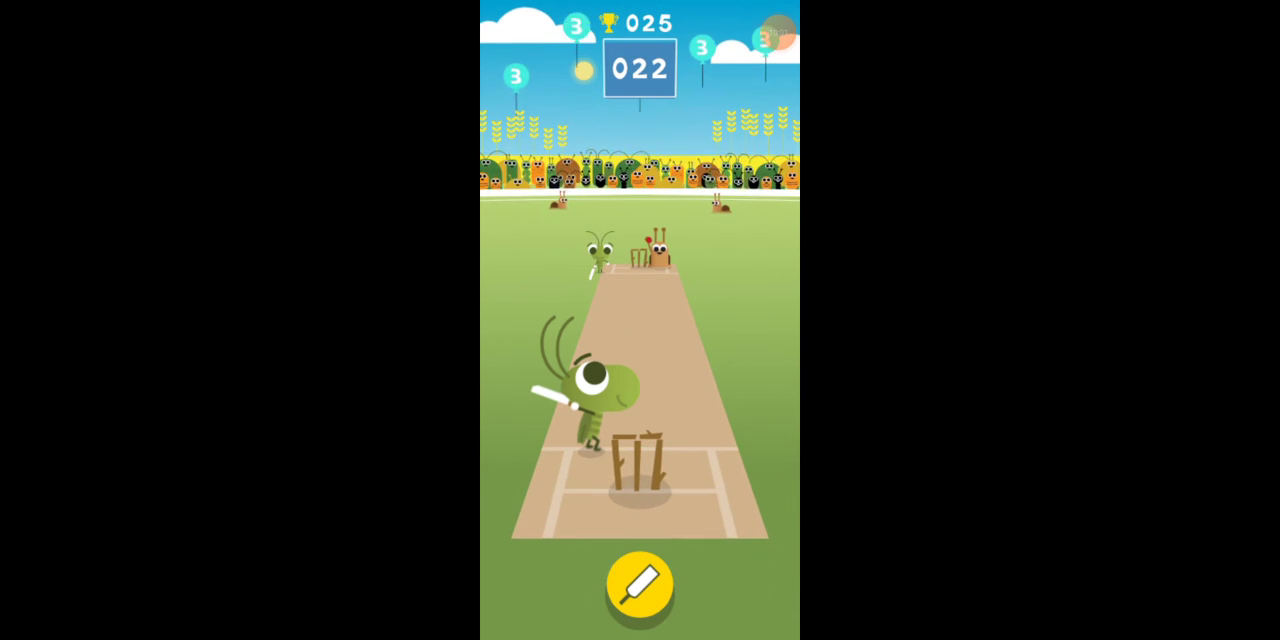
left_click(640, 585)
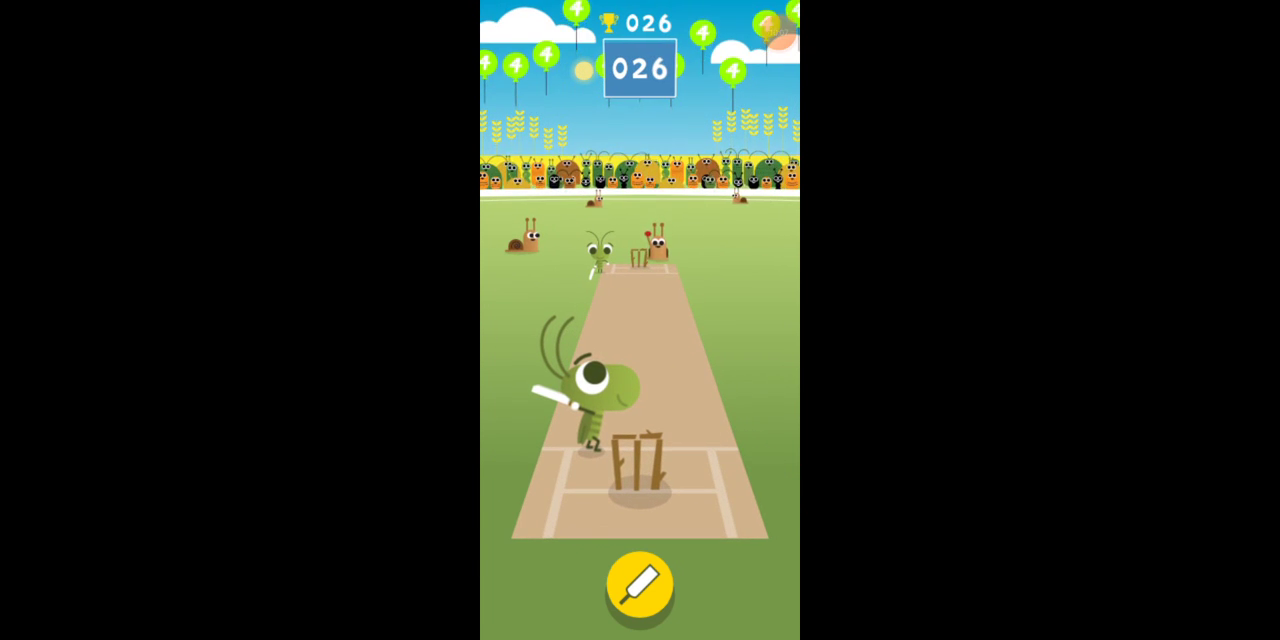
left_click(640, 583)
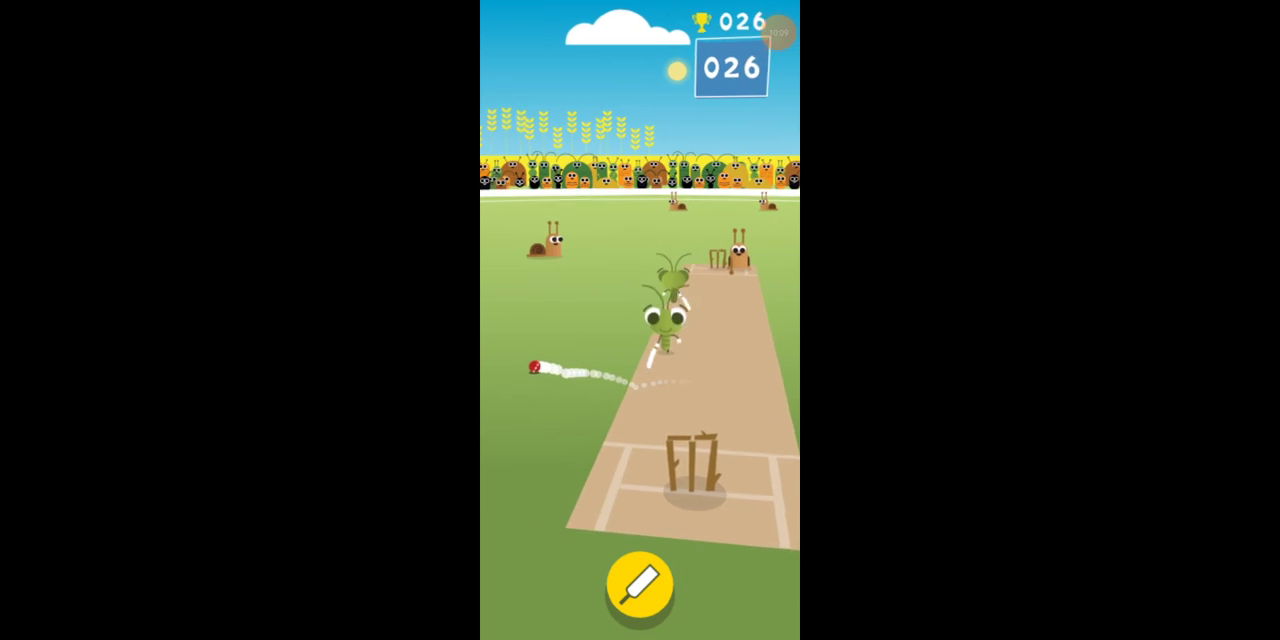
left_click(640, 583)
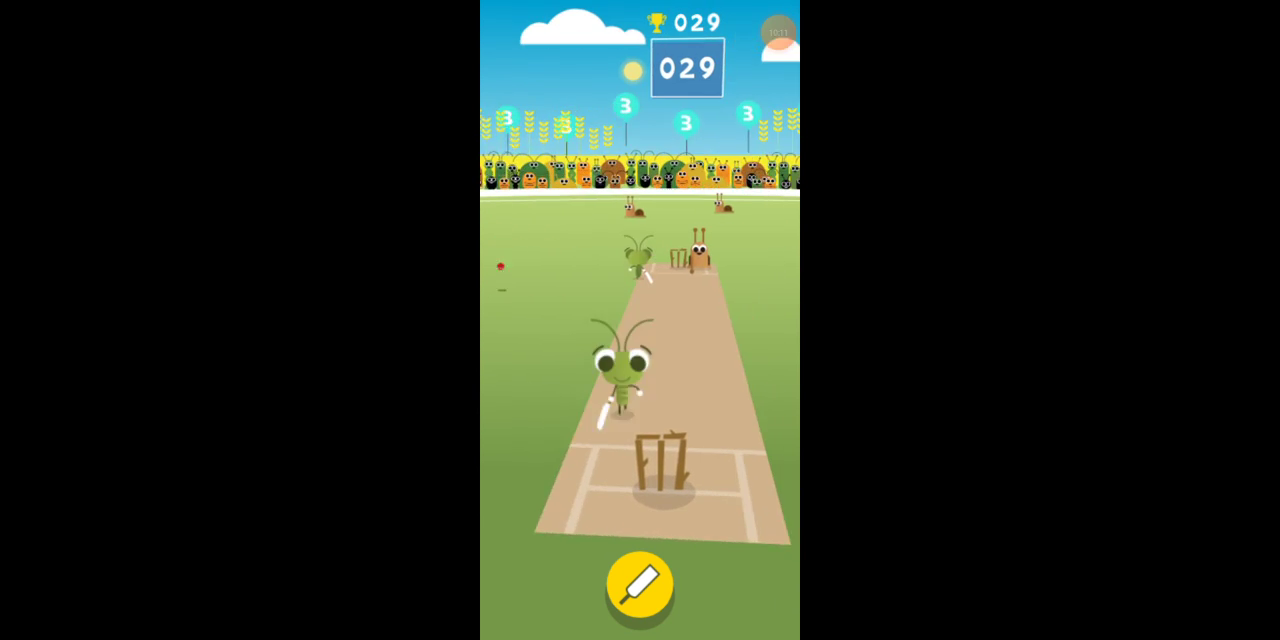
left_click(640, 584)
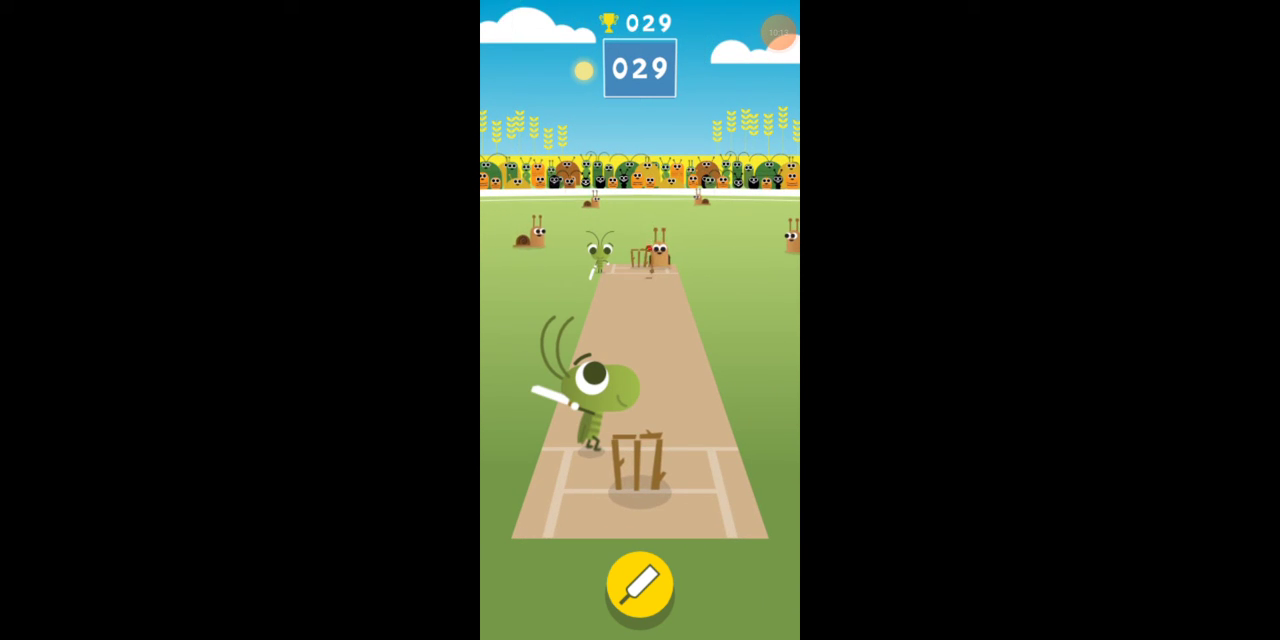
left_click(640, 583)
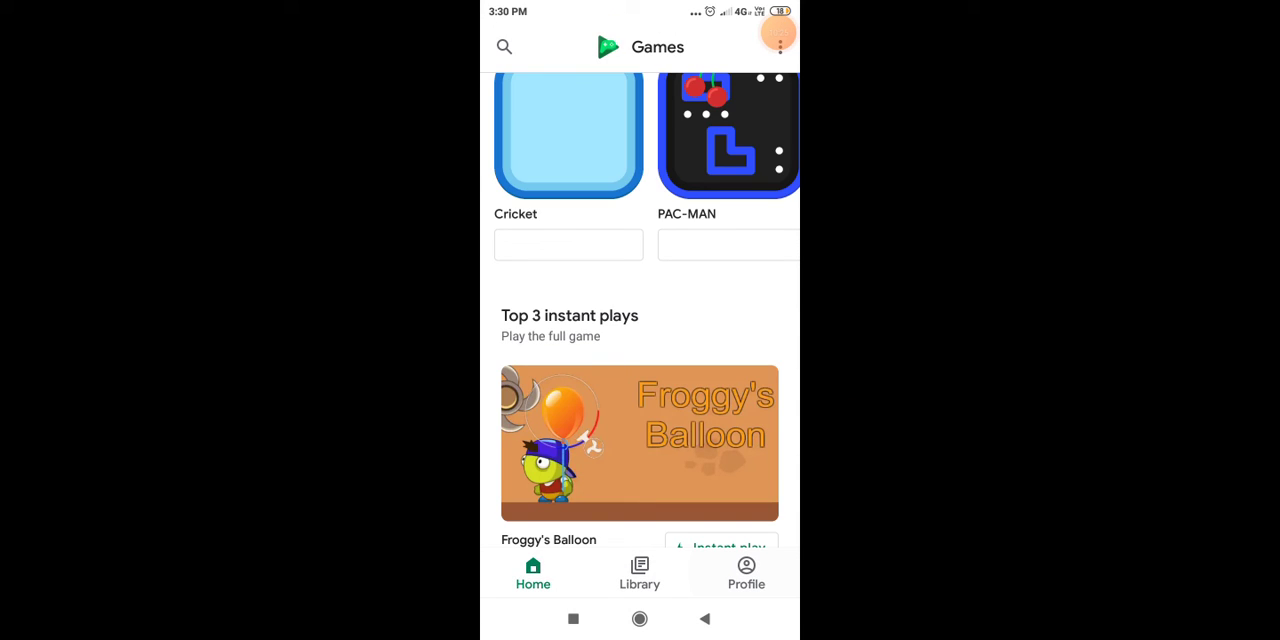
Open the Profile tab showing 12 achievements and 0 friends
left_click(746, 573)
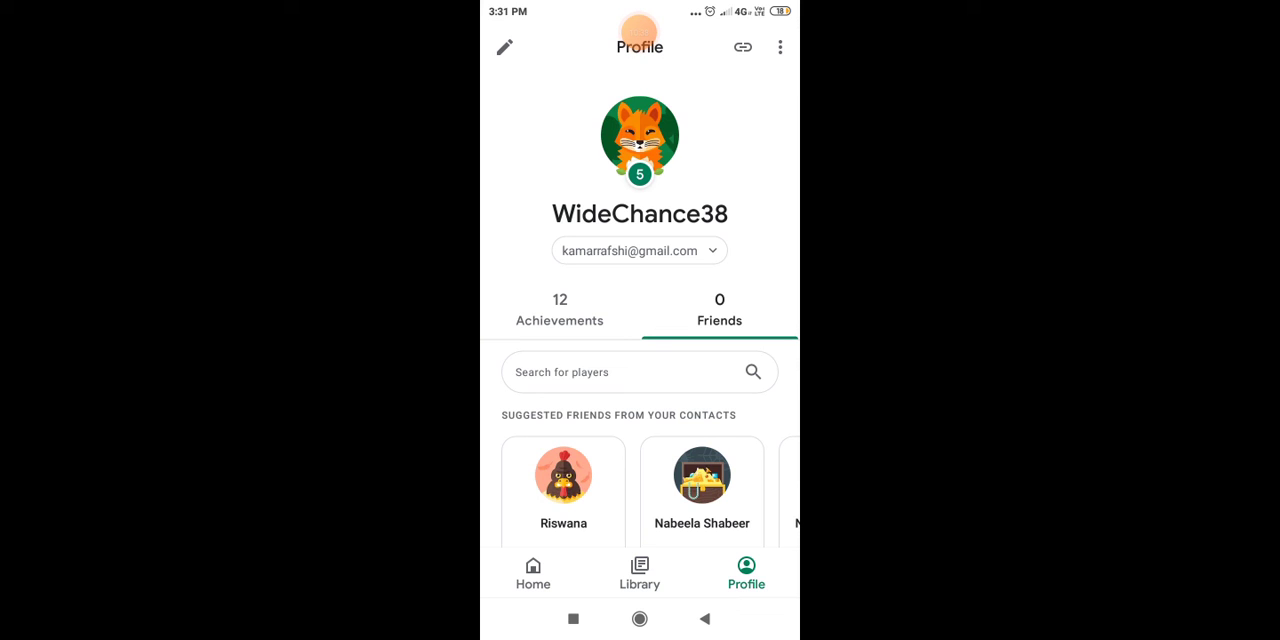
left_click(639, 33)
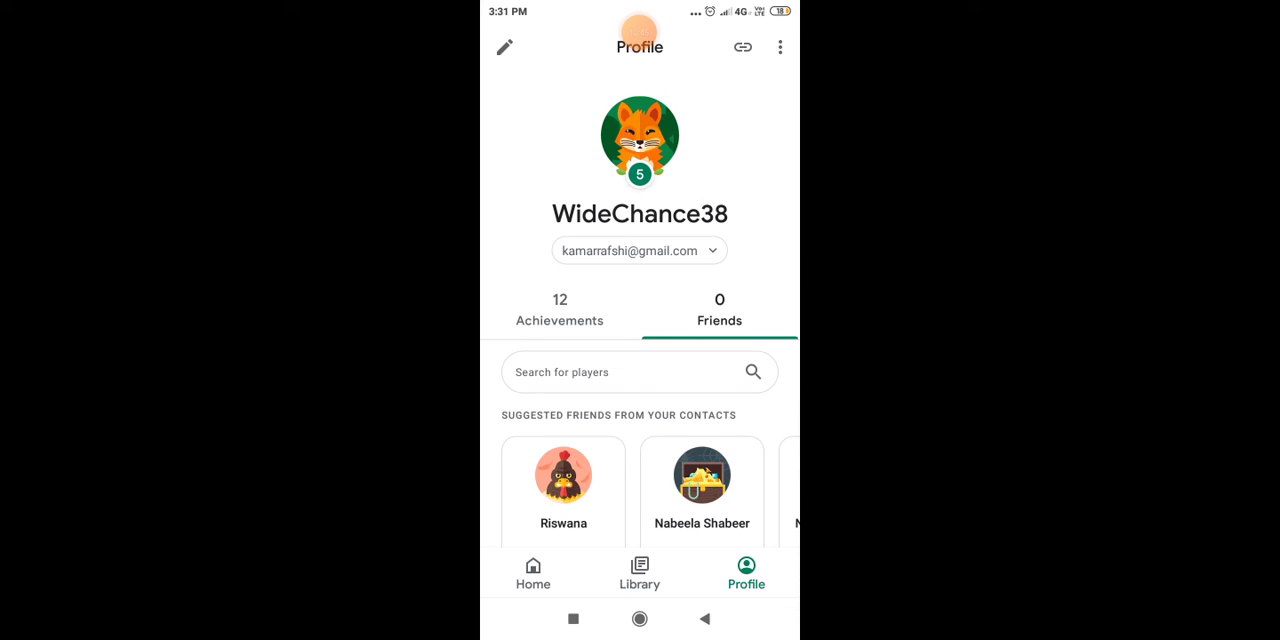
left_click(640, 32)
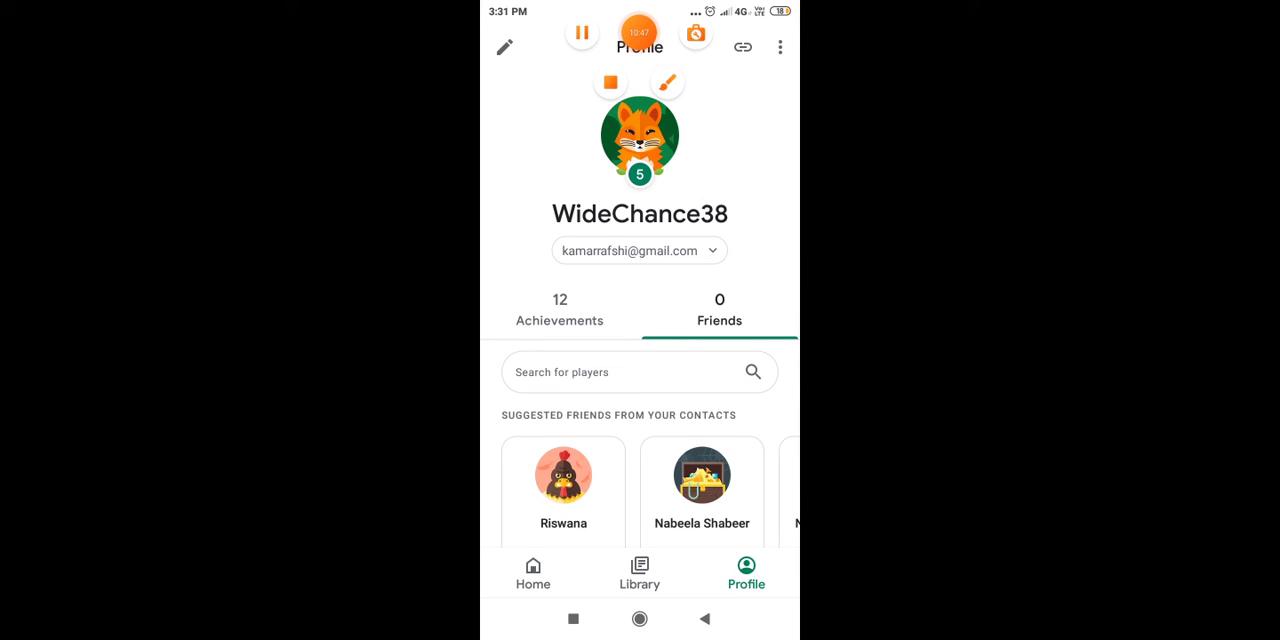